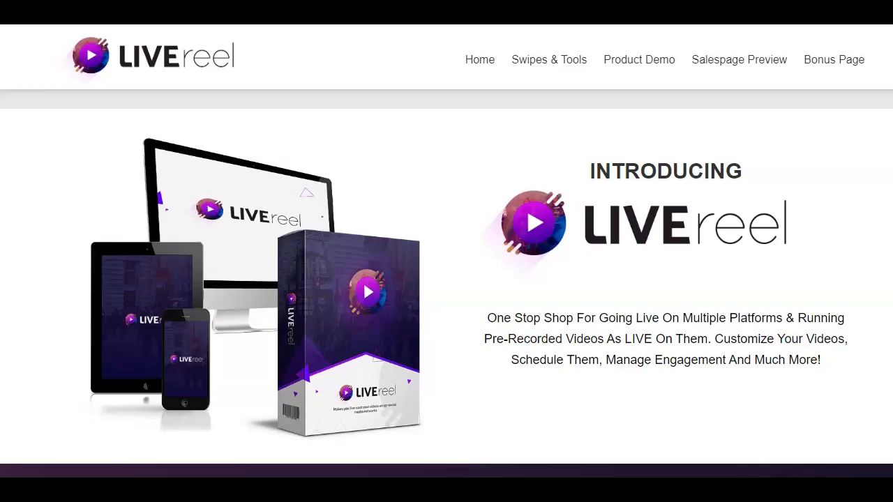
Step: Show the Accounts page with YouTube, Periscope and Twitter connected and the platforms available to connect
{"action": "scroll", "scroll_direction": "down", "scroll_amount": 3}
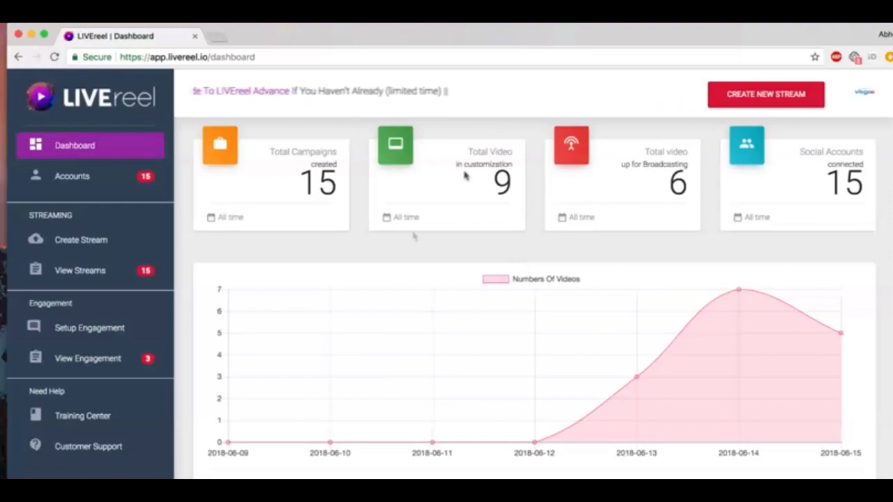
{"action": "scroll", "scroll_direction": "down", "scroll_amount": 3}
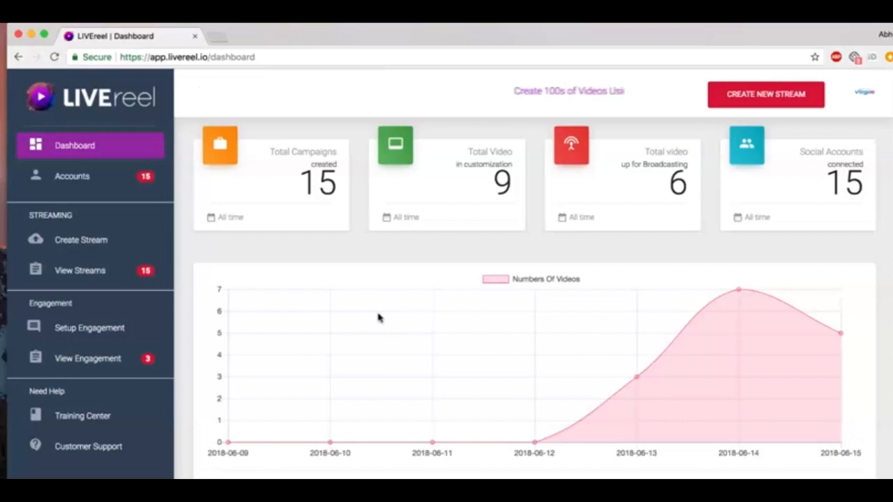
{"action": "left_click", "coordinate": [72, 176]}
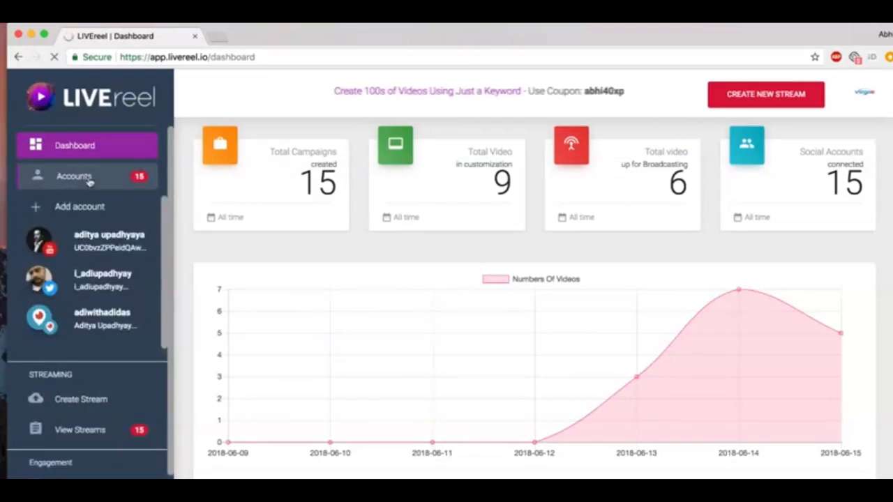
{"action": "left_click", "coordinate": [74, 176]}
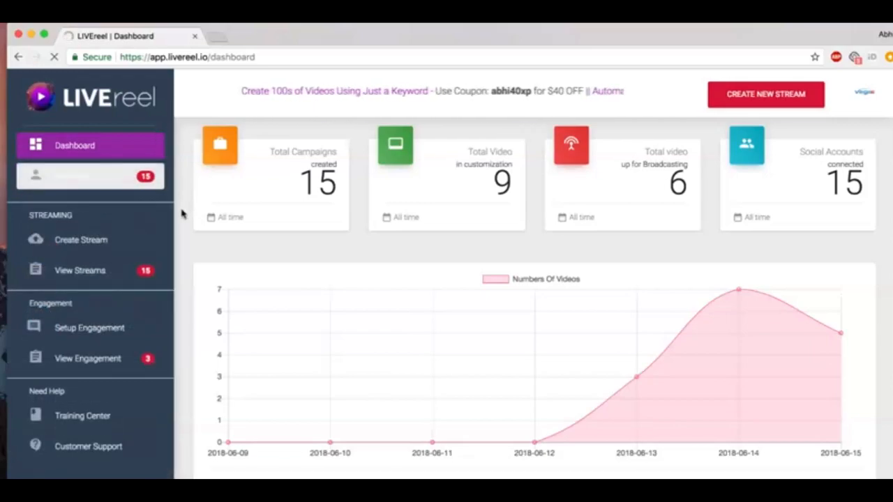
{"action": "left_click", "coordinate": [73, 176]}
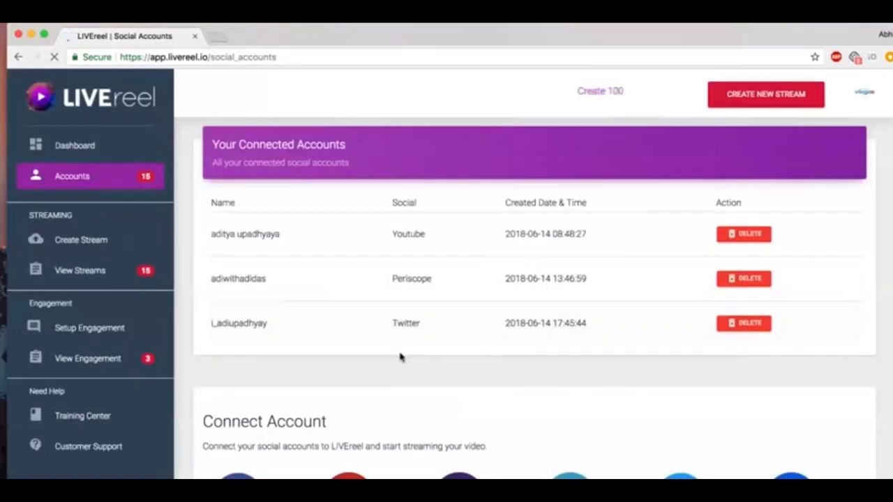
{"action": "scroll", "scroll_direction": "down", "scroll_amount": 3}
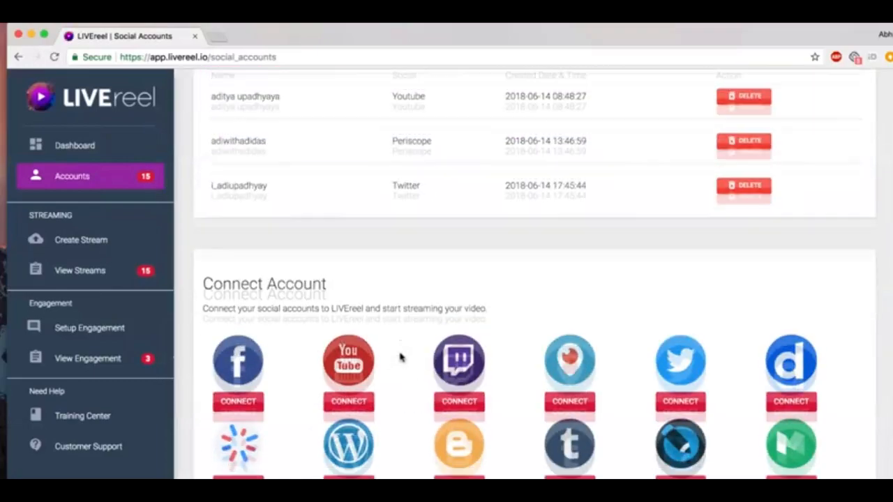
{"action": "scroll", "scroll_direction": "down", "scroll_amount": 3}
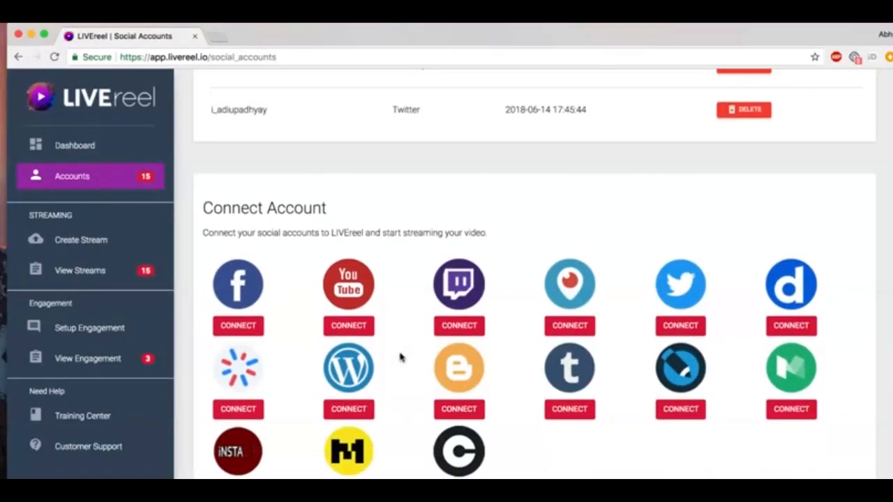
{"action": "mouse_move", "coordinate": [569, 284]}
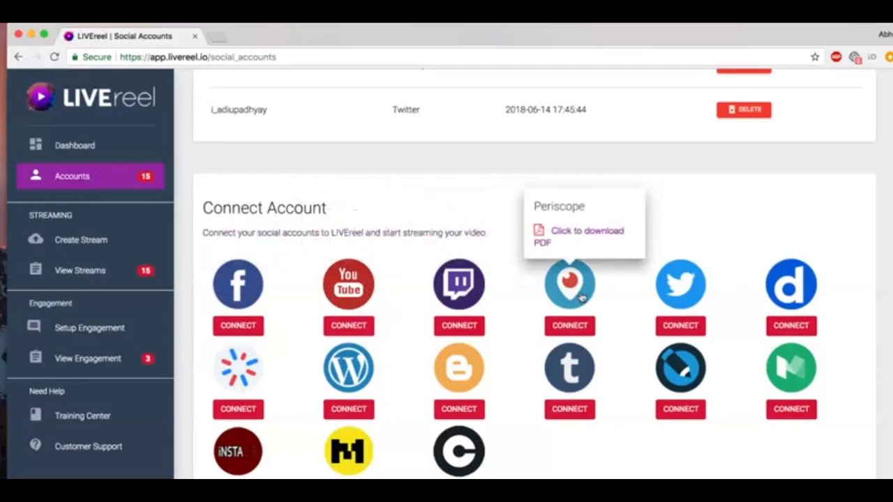
{"action": "mouse_move", "coordinate": [681, 285]}
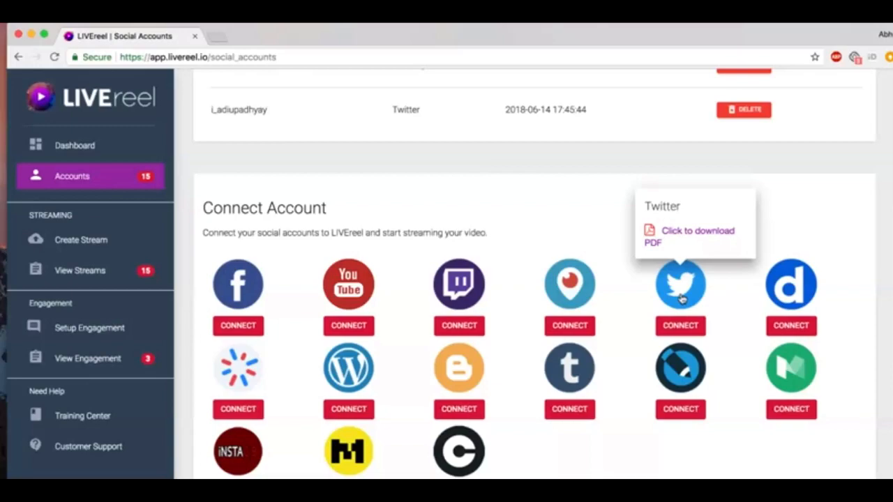
{"action": "mouse_move", "coordinate": [790, 285]}
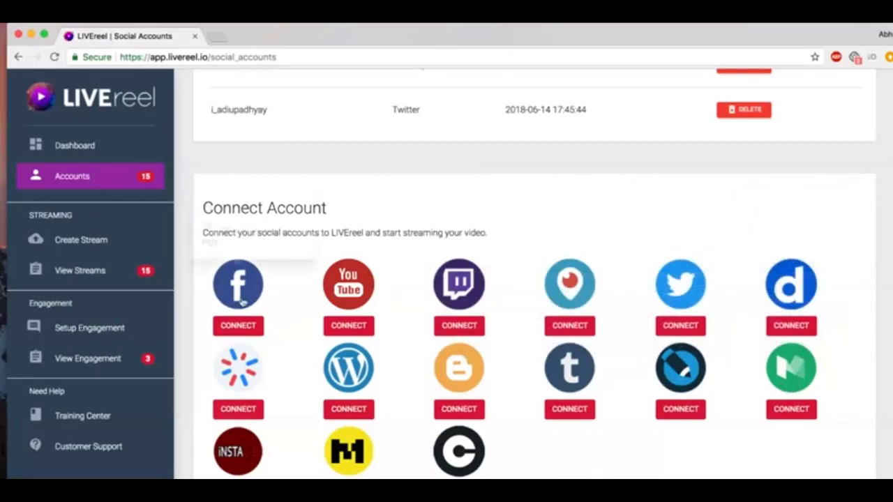
{"action": "mouse_move", "coordinate": [238, 284]}
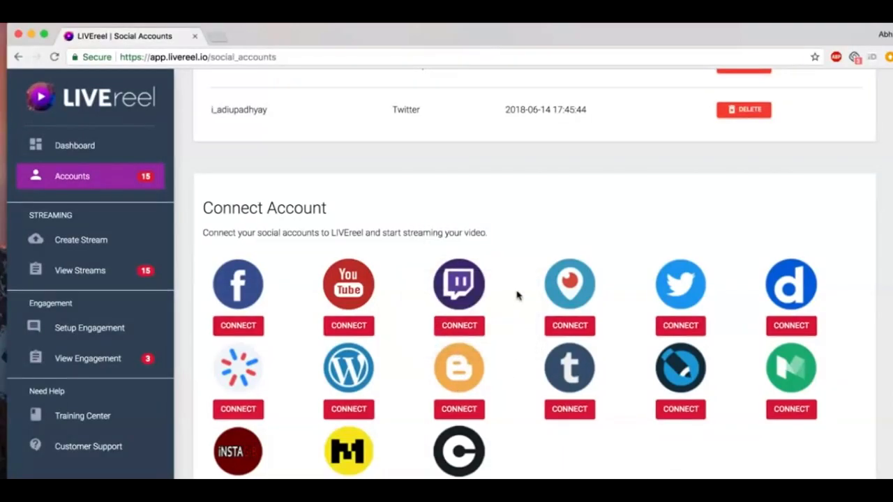
{"action": "scroll", "scroll_direction": "up", "scroll_amount": 3}
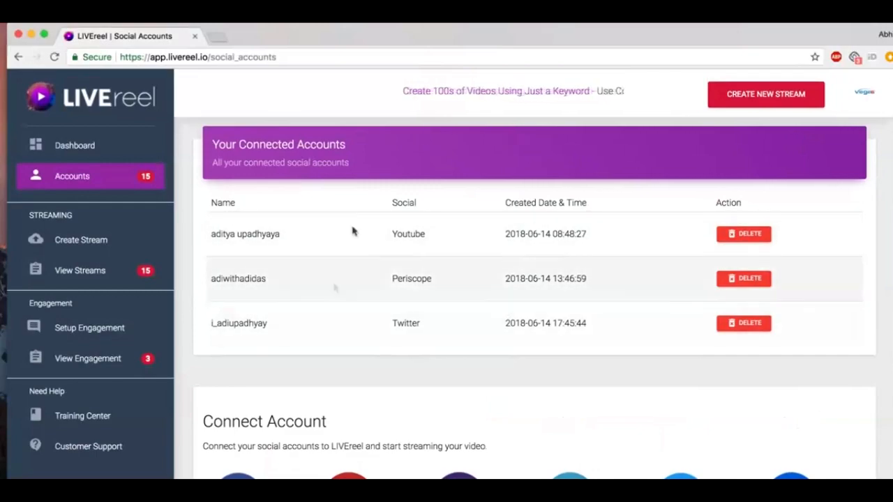
{"action": "mouse_move", "coordinate": [349, 321]}
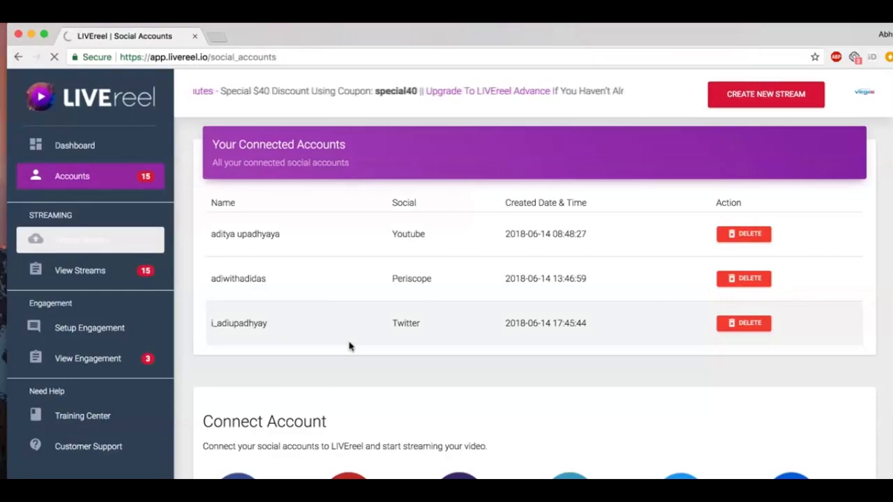
Step: Create a new stream by uploading a video file chosen from the Downloads folder
{"action": "left_click", "coordinate": [81, 240]}
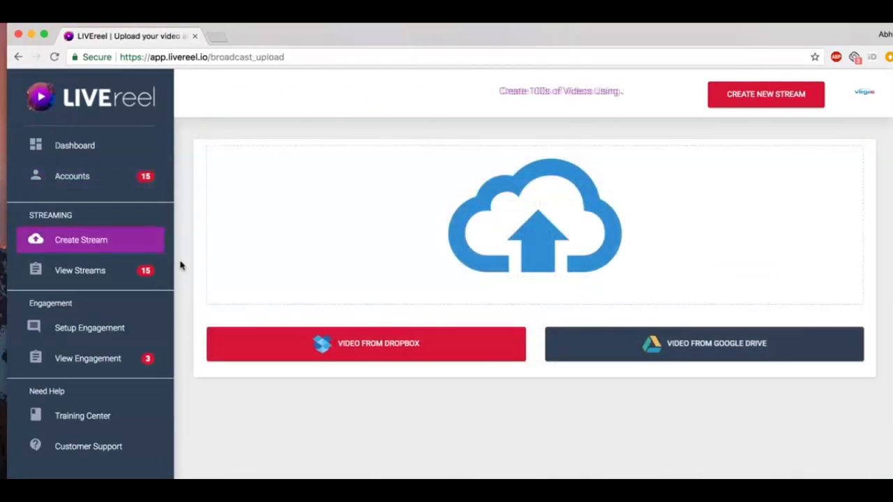
{"action": "mouse_move", "coordinate": [533, 237]}
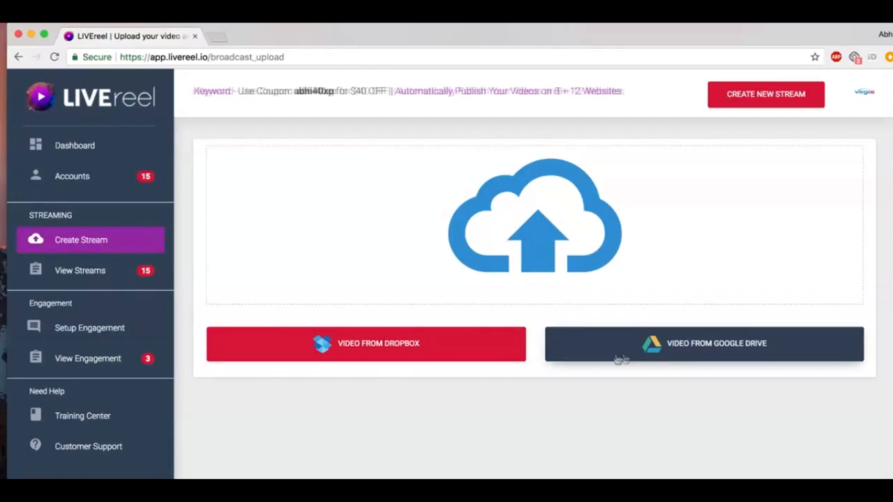
{"action": "mouse_move", "coordinate": [564, 253]}
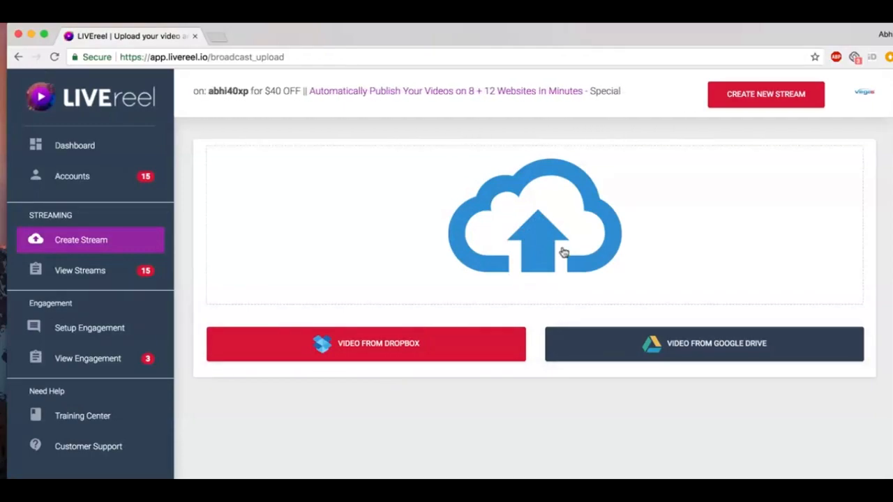
{"action": "left_click", "coordinate": [536, 216]}
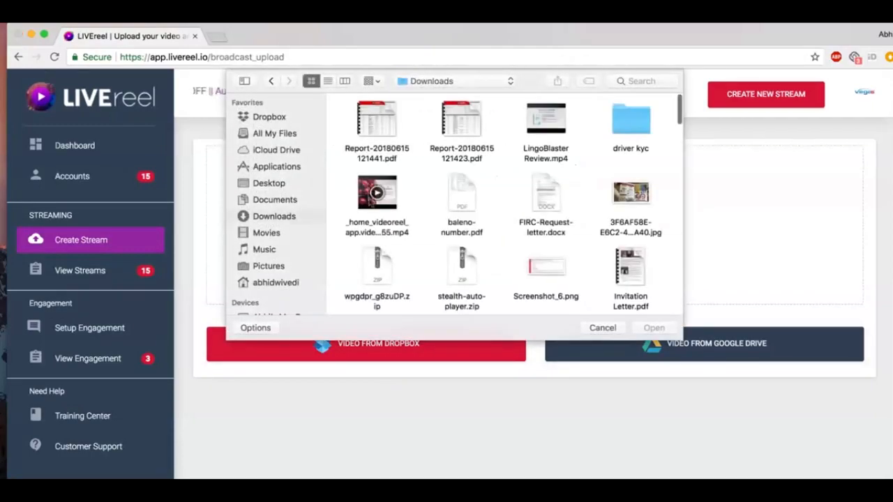
{"action": "left_click", "coordinate": [601, 328]}
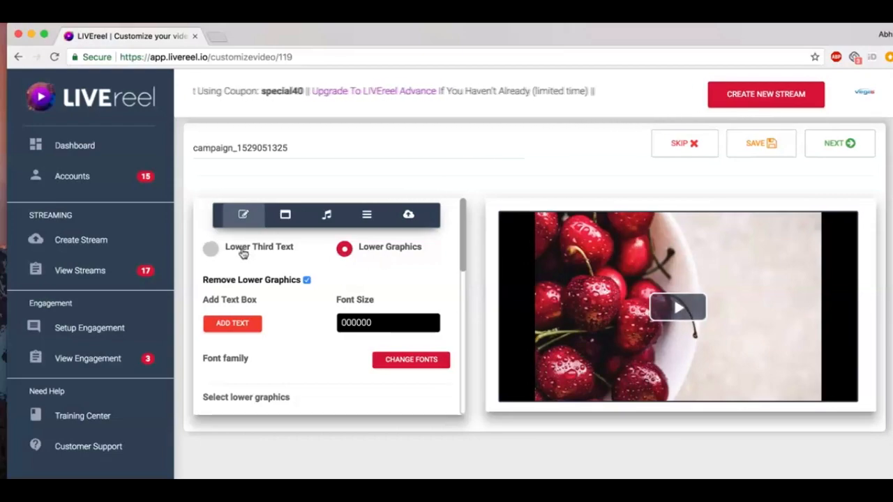
Step: Style the lower-third caption with green 63FF9C text on pink F1BFFF, size 20, positioned at the top
{"action": "left_click", "coordinate": [211, 248]}
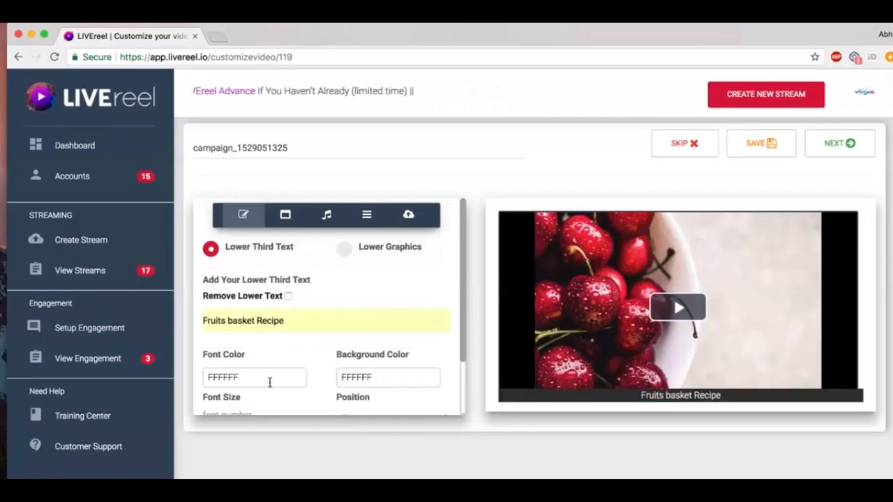
{"action": "left_click", "coordinate": [254, 377]}
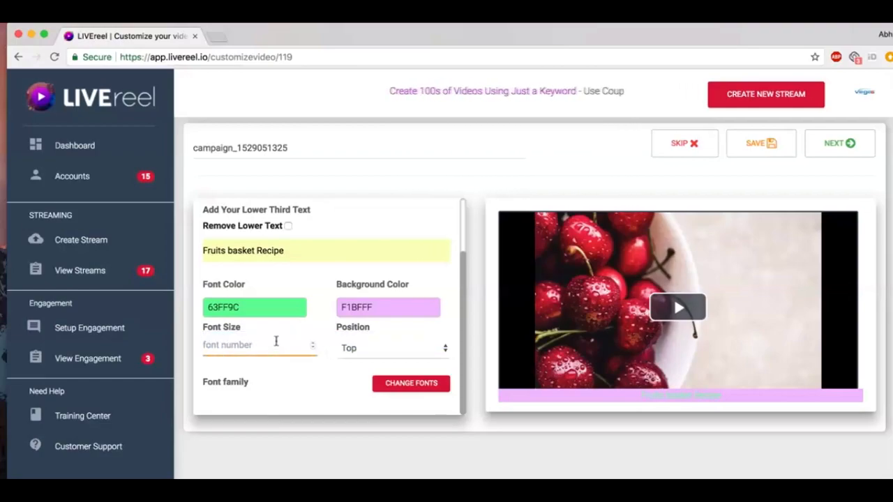
{"action": "type", "text": "25"}
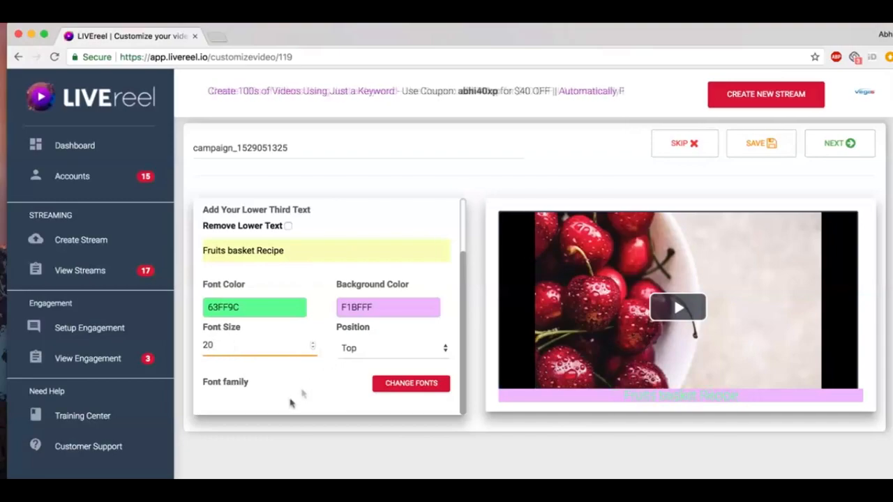
{"action": "left_click", "coordinate": [394, 348]}
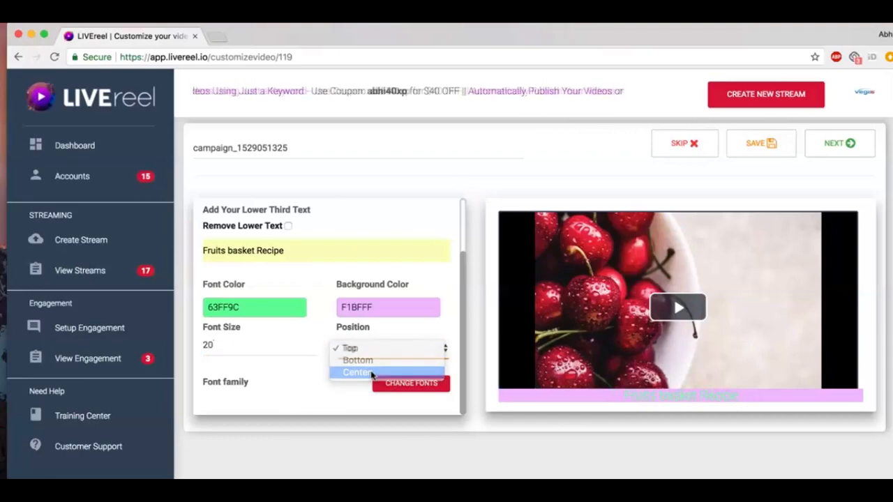
{"action": "left_click", "coordinate": [357, 371]}
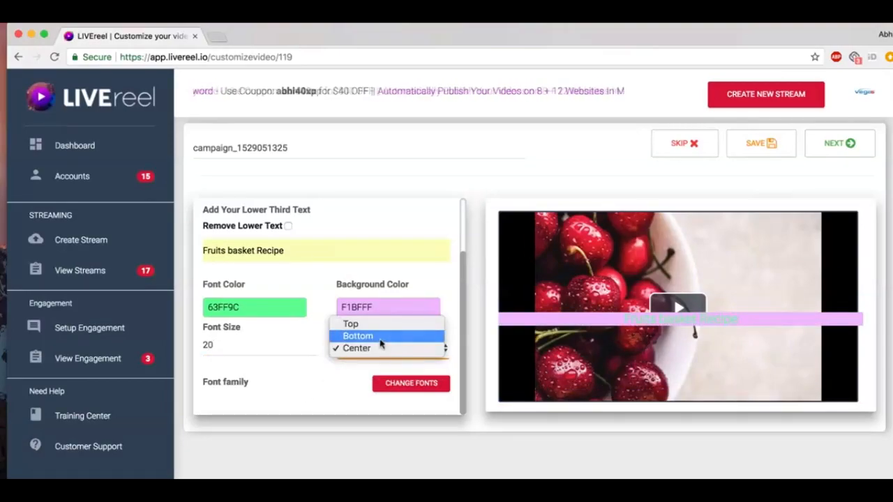
{"action": "left_click", "coordinate": [351, 324]}
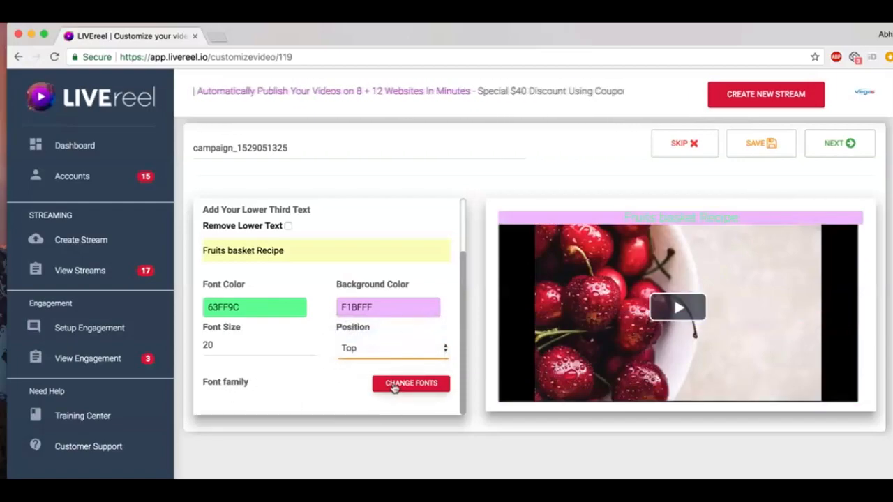
Step: Review the available caption fonts and keep the current font
{"action": "left_click", "coordinate": [410, 383]}
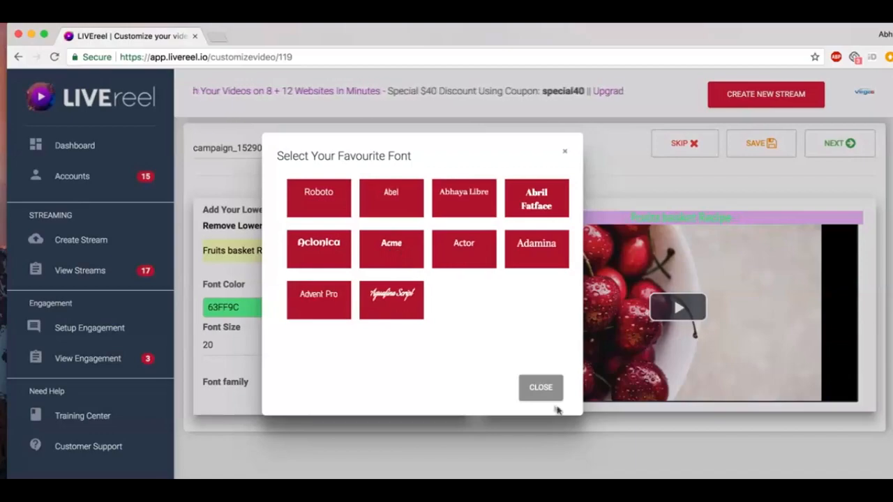
{"action": "left_click", "coordinate": [542, 388]}
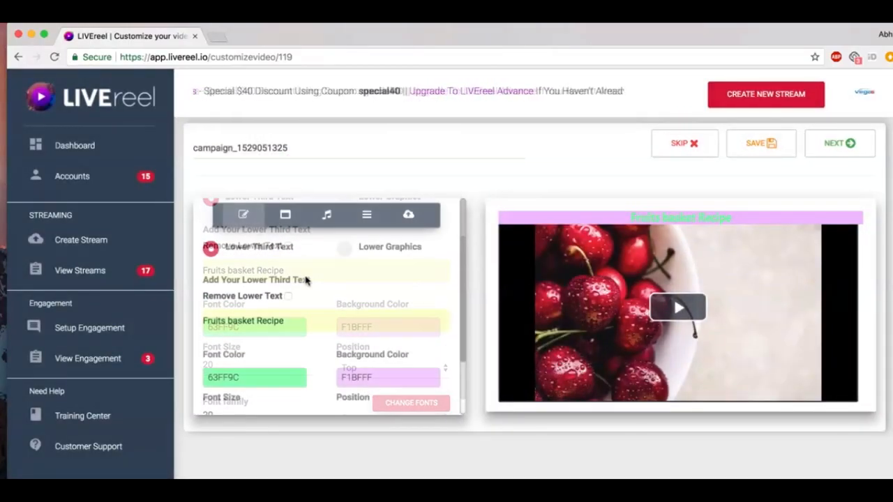
{"action": "left_click", "coordinate": [288, 296]}
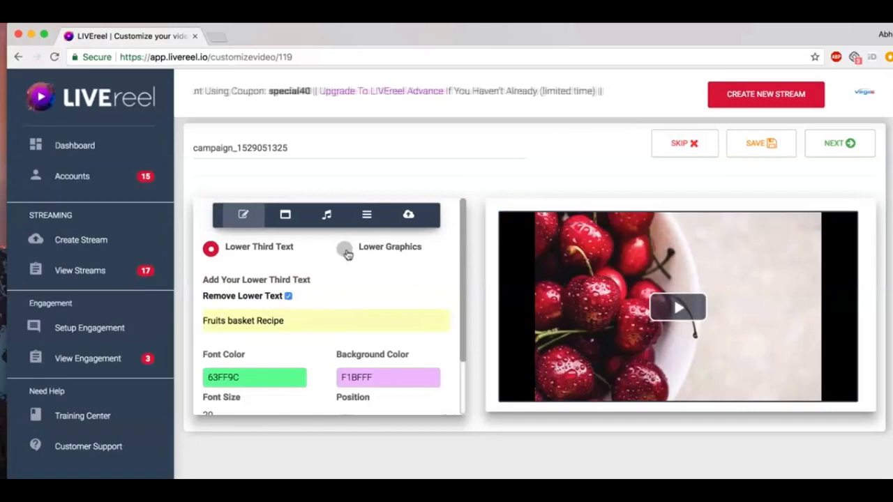
Step: Add a lower graphic reading 'Fruit Salad Recipe' with the subtitle 'First one'
{"action": "left_click", "coordinate": [344, 246]}
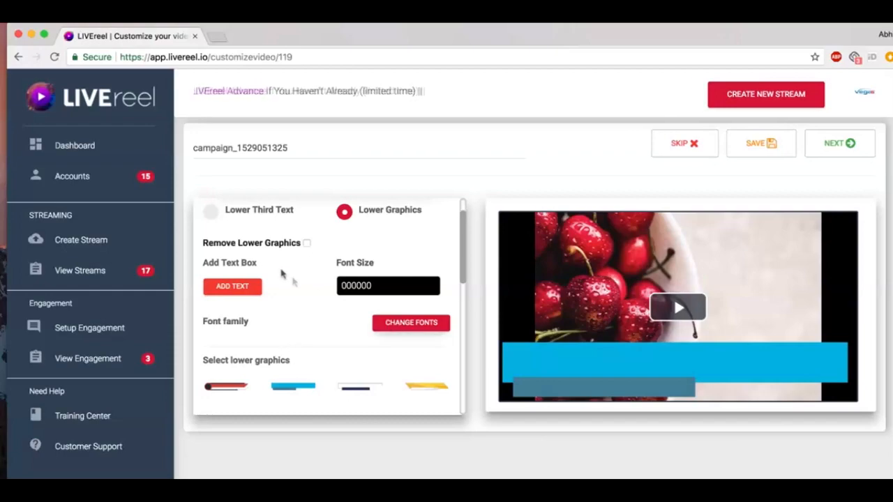
{"action": "left_click", "coordinate": [231, 286]}
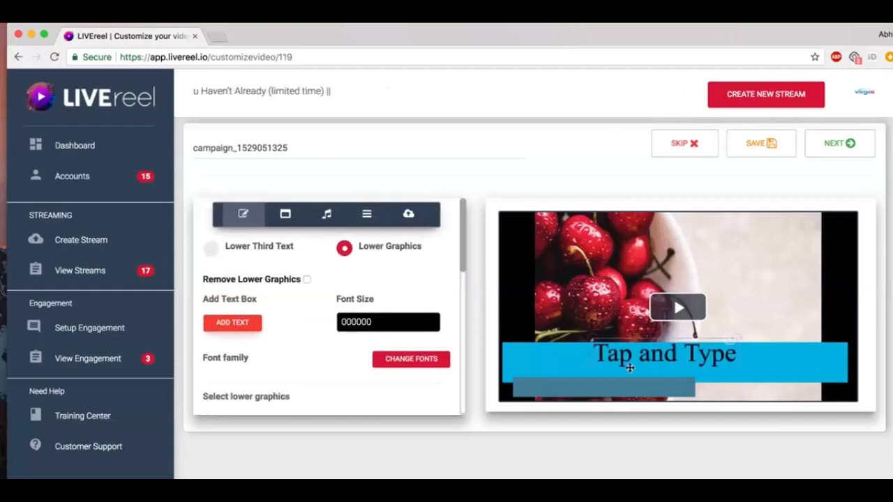
{"action": "left_click", "coordinate": [683, 360]}
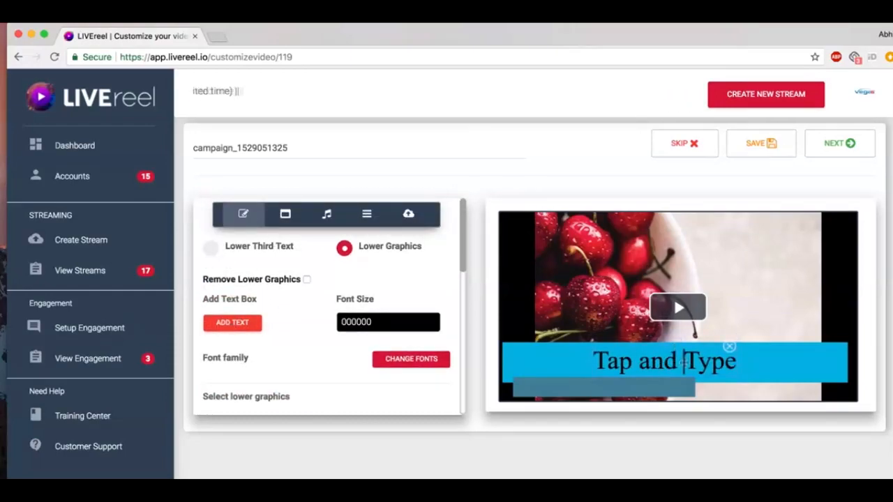
{"action": "type", "text": "Fruit"}
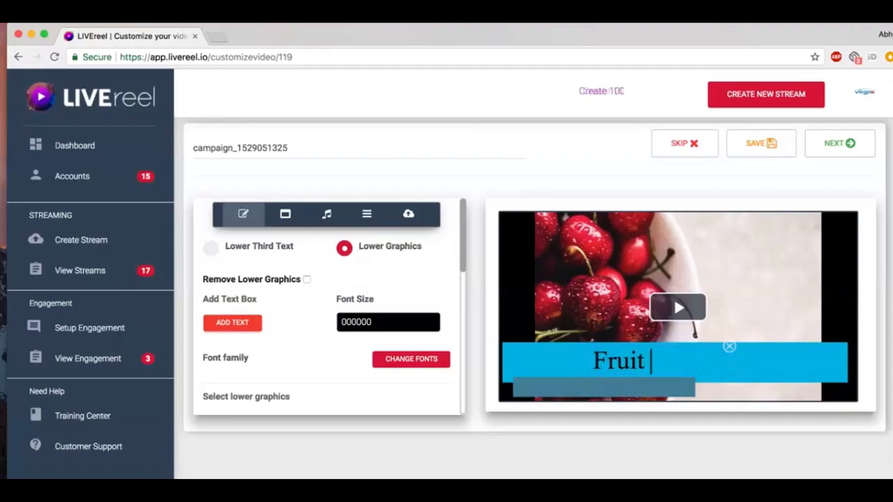
{"action": "type", "text": "Sala"}
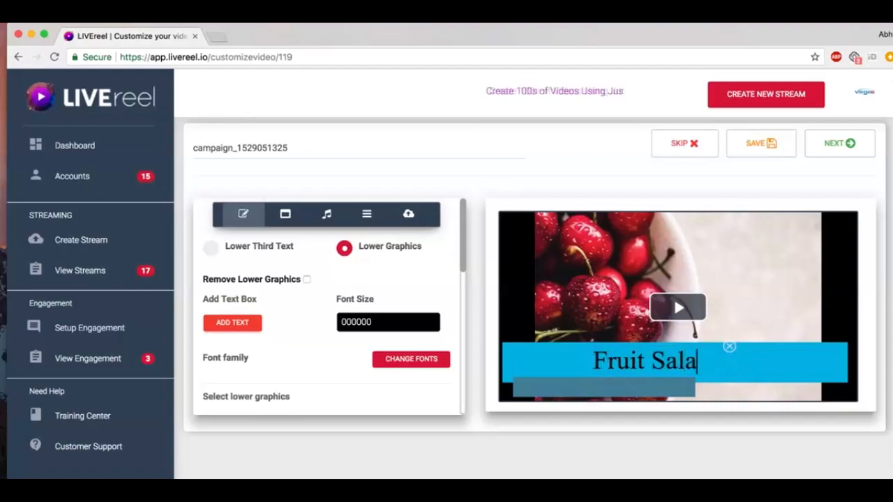
{"action": "type", "text": "d Recipe"}
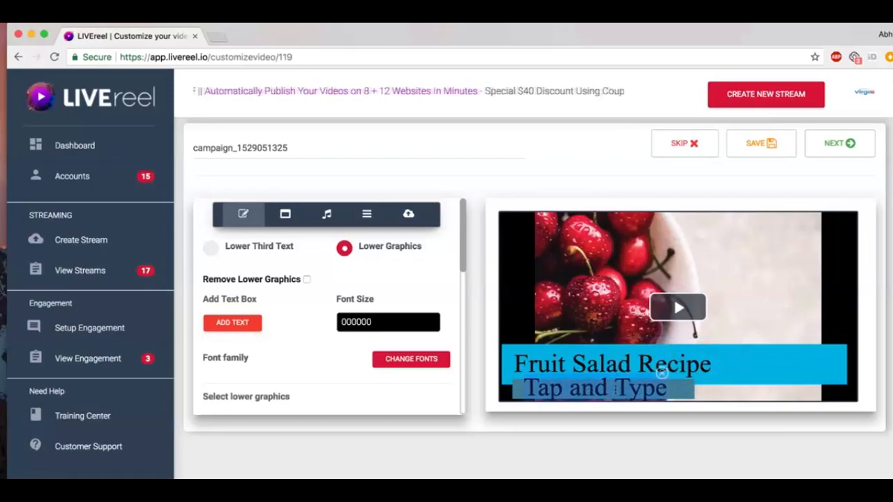
{"action": "type", "text": "First one"}
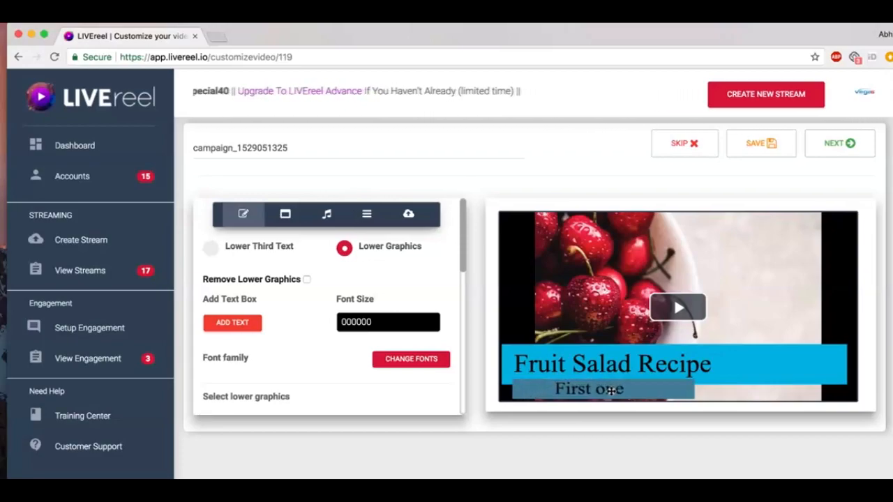
Step: Review the fonts and try green and red lower graphics, keeping the plain blue one
{"action": "left_click", "coordinate": [388, 321]}
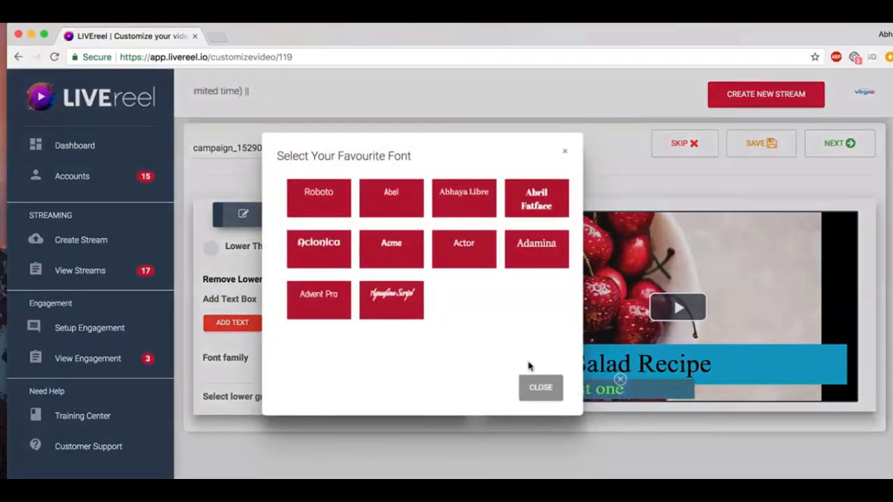
{"action": "left_click", "coordinate": [542, 388]}
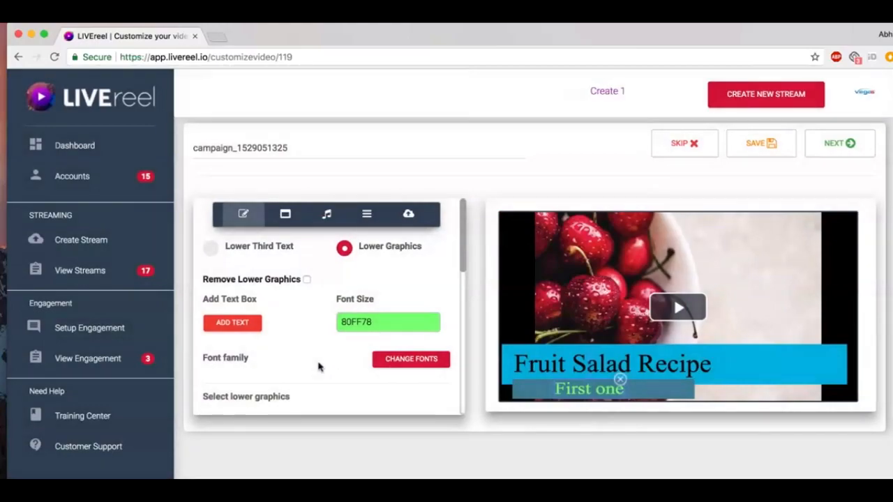
{"action": "scroll", "scroll_direction": "down", "scroll_amount": 3}
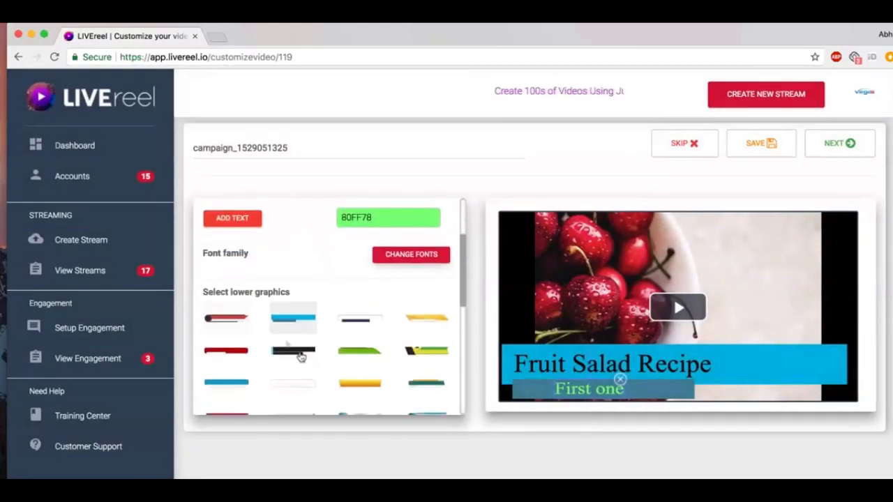
{"action": "scroll", "scroll_direction": "down", "scroll_amount": 3}
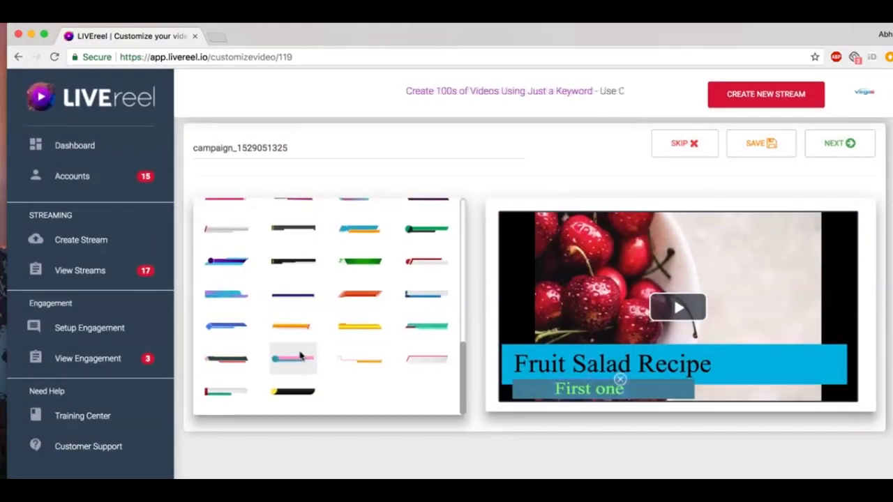
{"action": "left_click", "coordinate": [294, 326]}
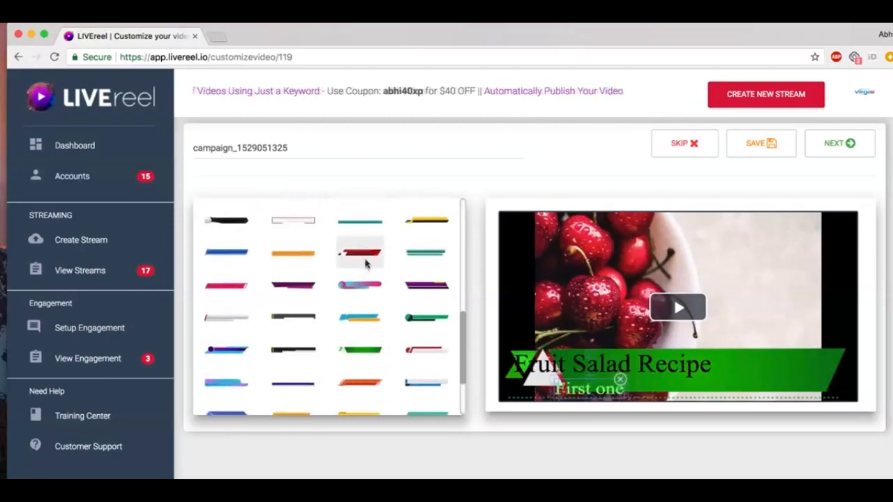
{"action": "left_click", "coordinate": [293, 252]}
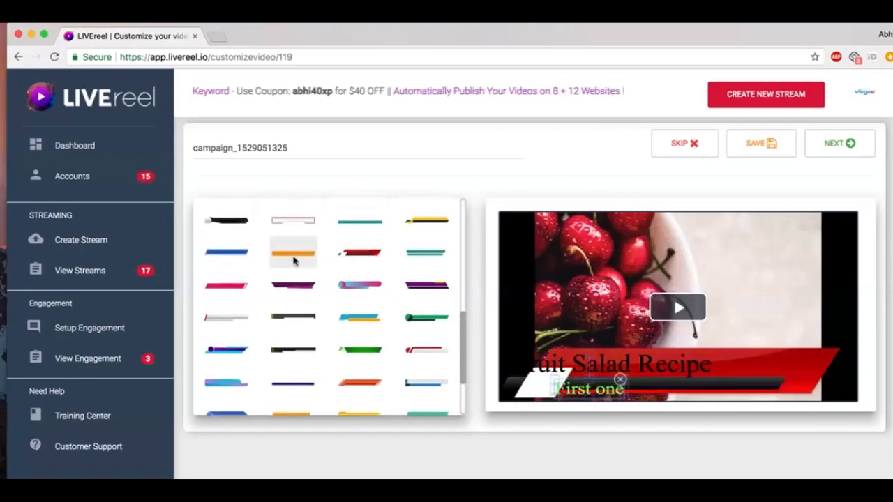
{"action": "left_click", "coordinate": [293, 252]}
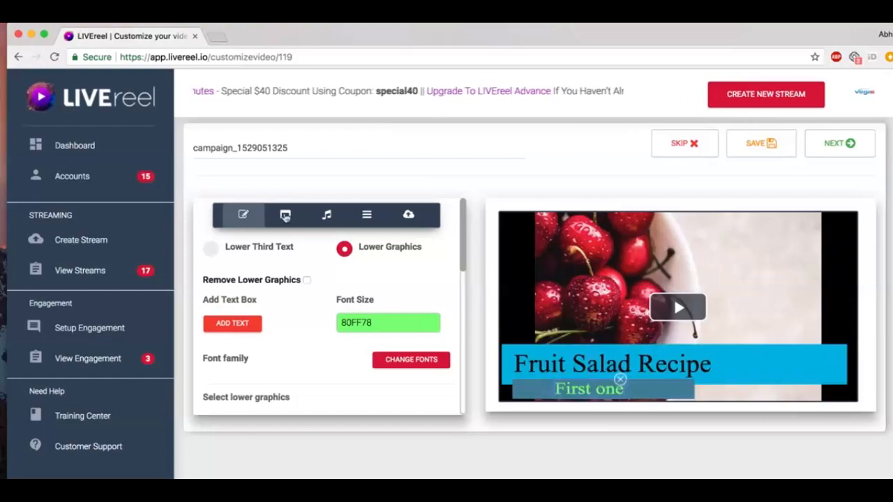
Step: Try several frame designs and apply the multicoloured diagonal-striped frame around the video
{"action": "left_click", "coordinate": [284, 214]}
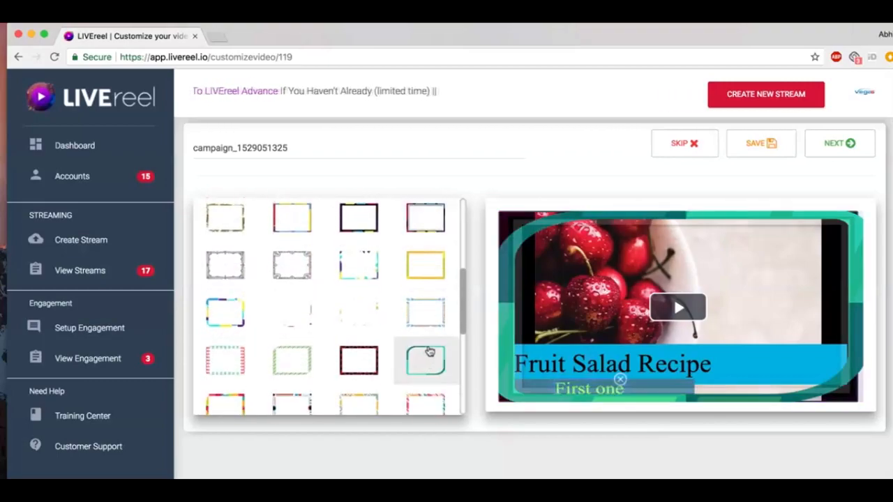
{"action": "left_click", "coordinate": [292, 360]}
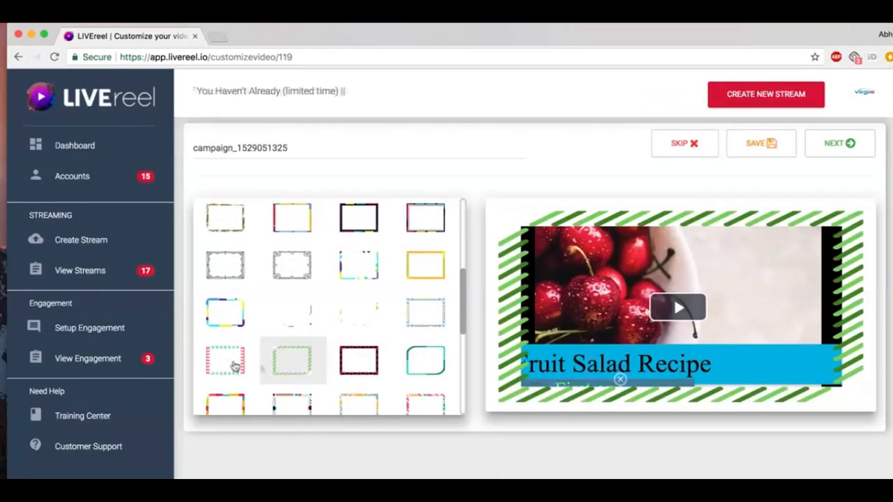
{"action": "left_click", "coordinate": [293, 352]}
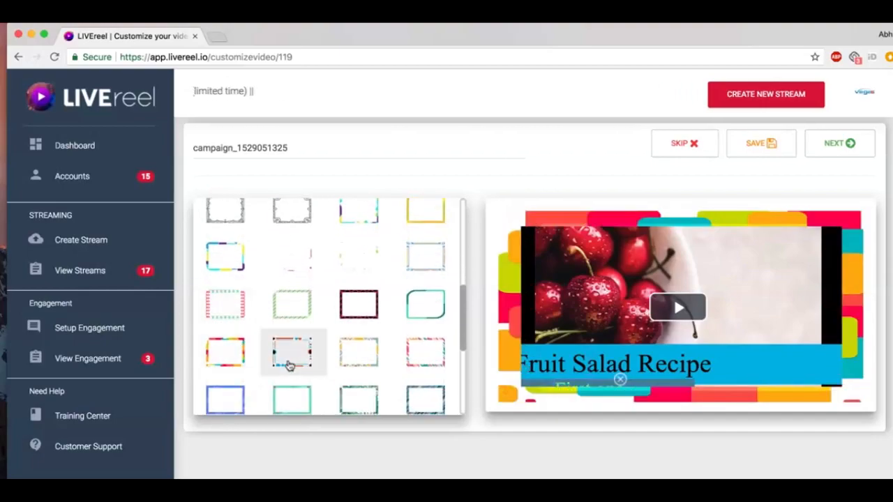
{"action": "left_click", "coordinate": [292, 351]}
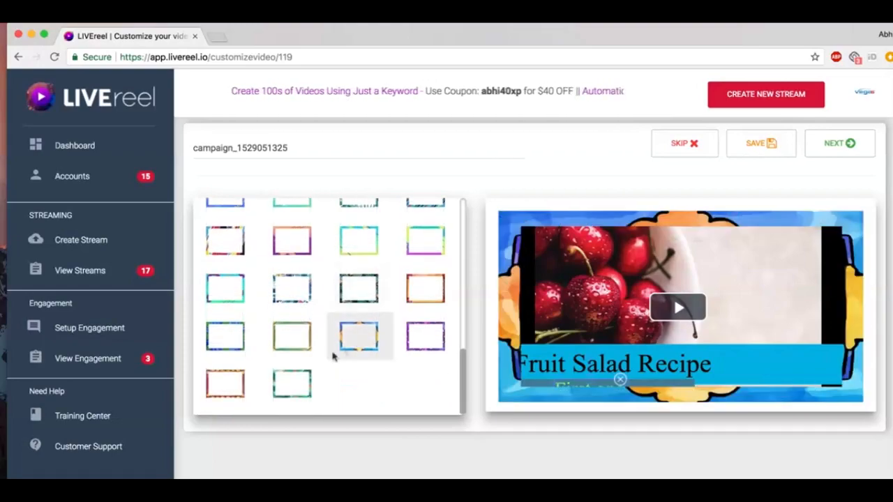
{"action": "left_click", "coordinate": [293, 288]}
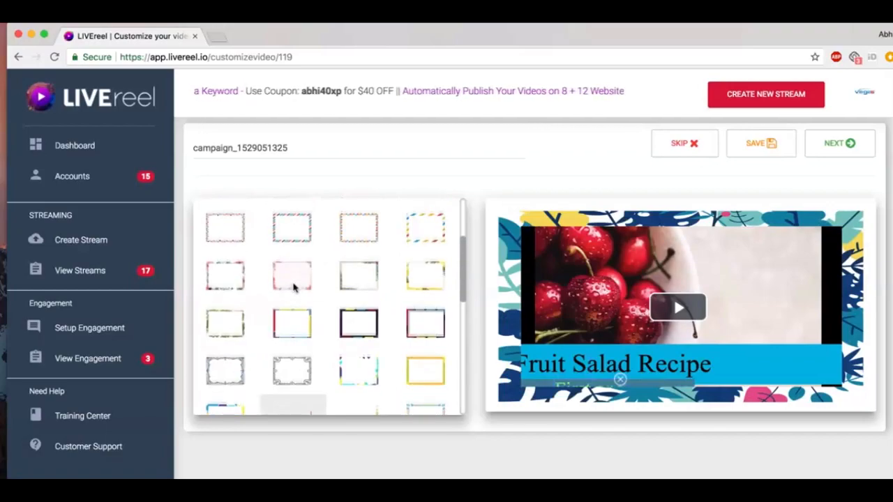
{"action": "left_click", "coordinate": [292, 324]}
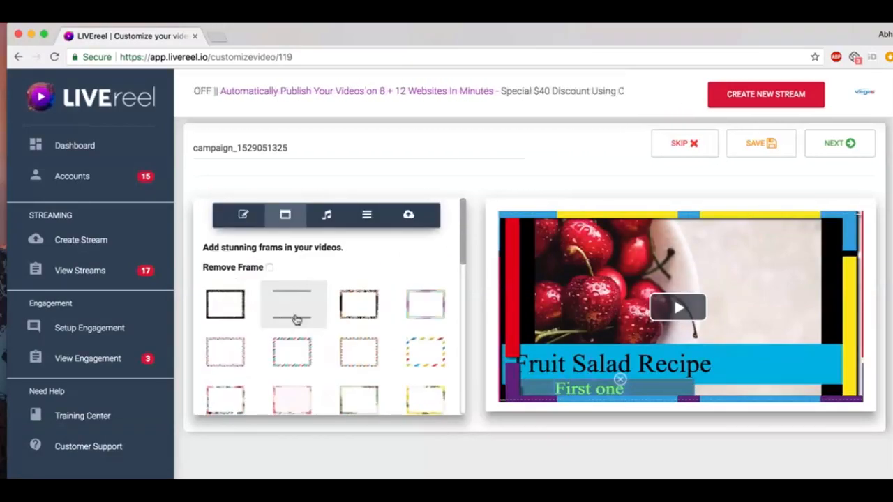
{"action": "left_click", "coordinate": [360, 351]}
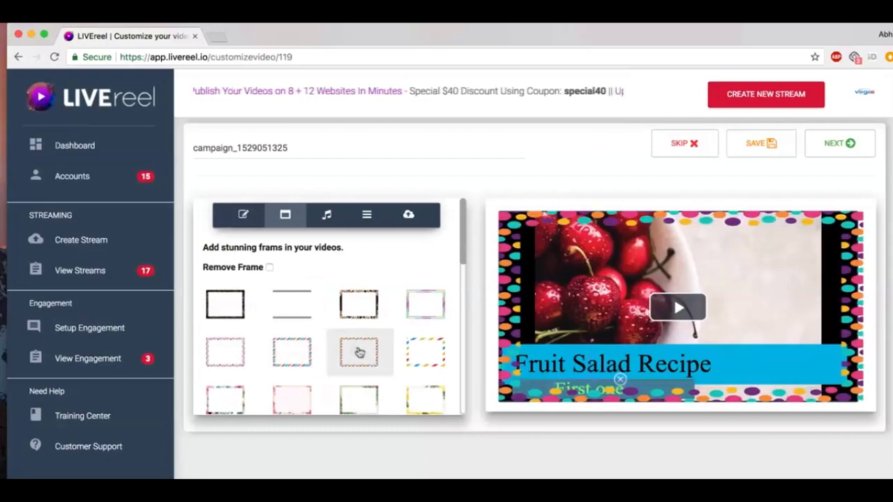
{"action": "left_click", "coordinate": [426, 351]}
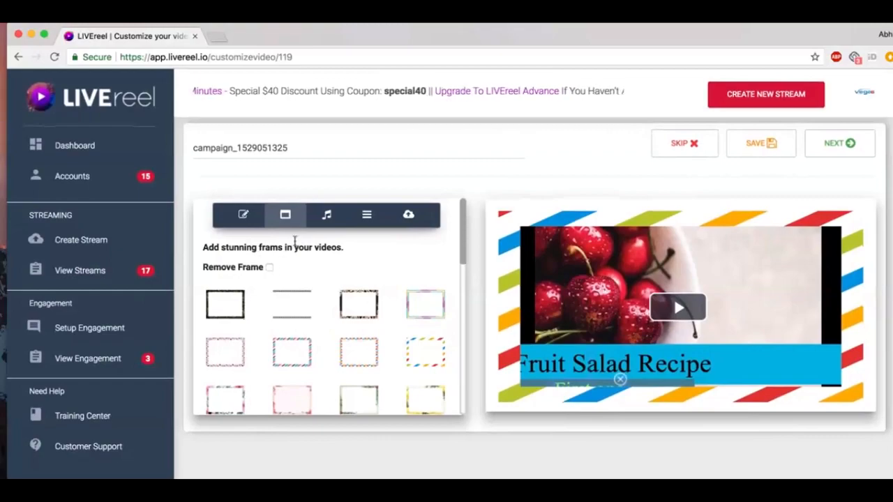
{"action": "left_click", "coordinate": [270, 268]}
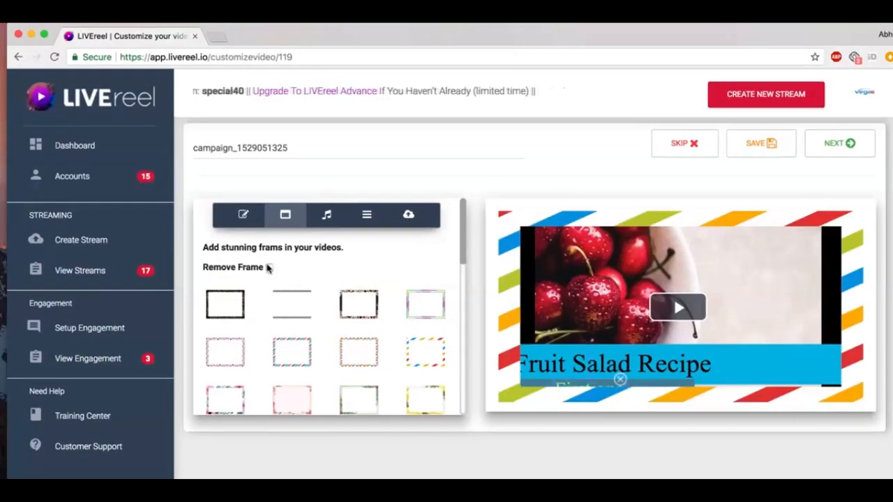
{"action": "left_click", "coordinate": [326, 215]}
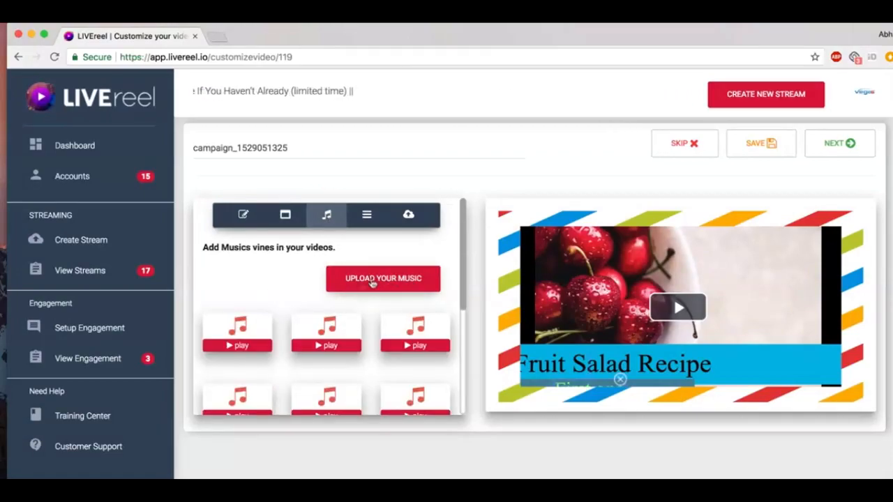
Step: Scroll through the list of available background music tracks
{"action": "scroll", "scroll_direction": "down", "scroll_amount": 3}
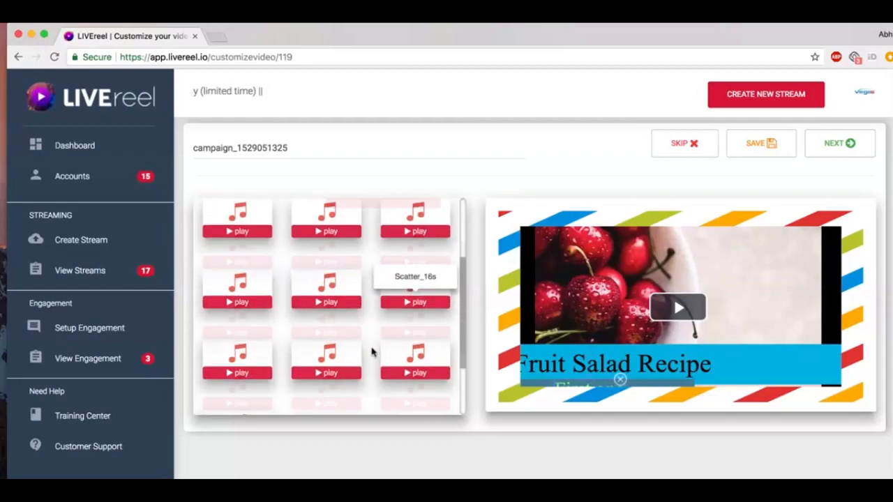
{"action": "scroll", "scroll_direction": "down", "scroll_amount": 3}
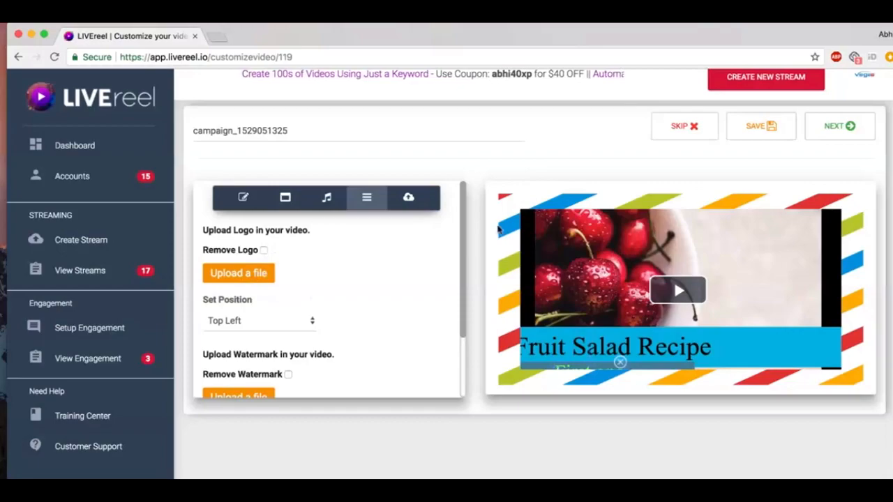
{"action": "left_click", "coordinate": [259, 320]}
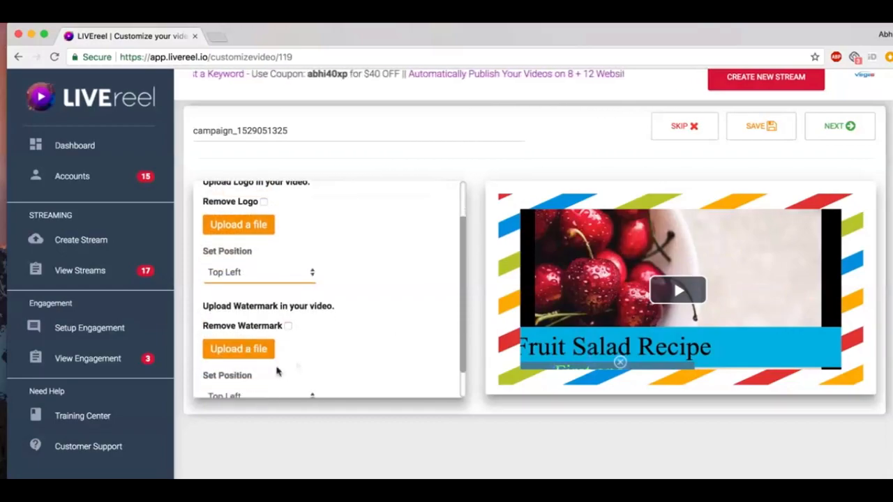
{"action": "scroll", "scroll_direction": "down", "scroll_amount": 3}
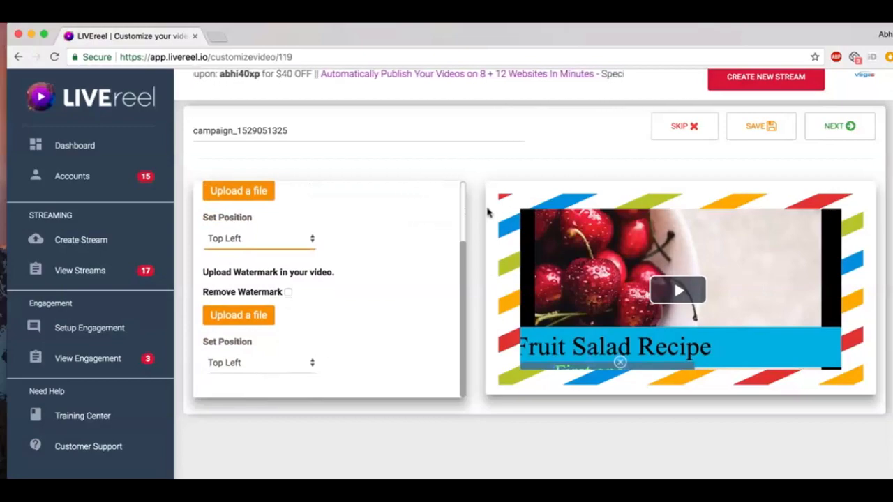
{"action": "mouse_move", "coordinate": [184, 254]}
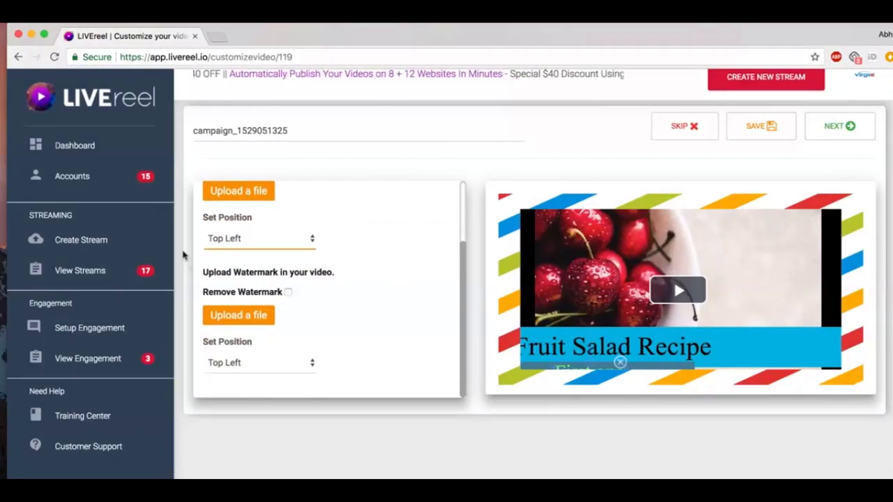
{"action": "mouse_move", "coordinate": [388, 304]}
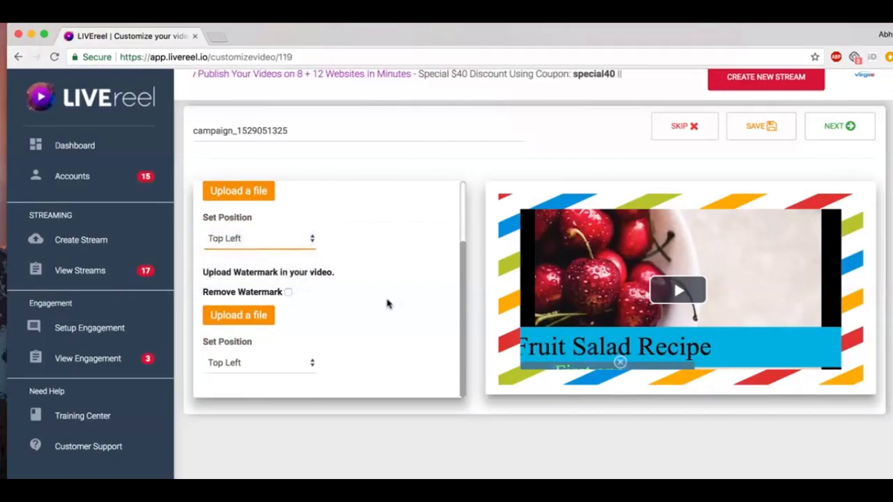
Step: Show the subtitle upload options with the Upload SRT file choice
{"action": "left_click", "coordinate": [413, 198]}
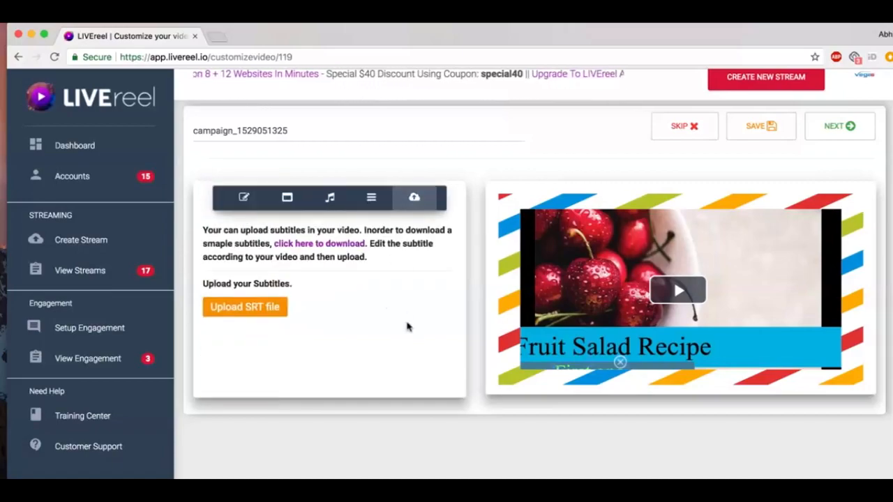
{"action": "mouse_move", "coordinate": [314, 273]}
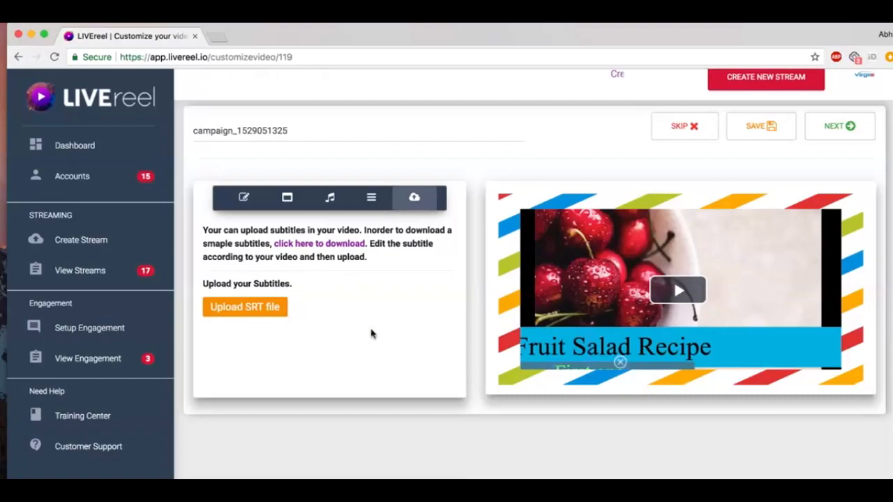
{"action": "mouse_move", "coordinate": [695, 355]}
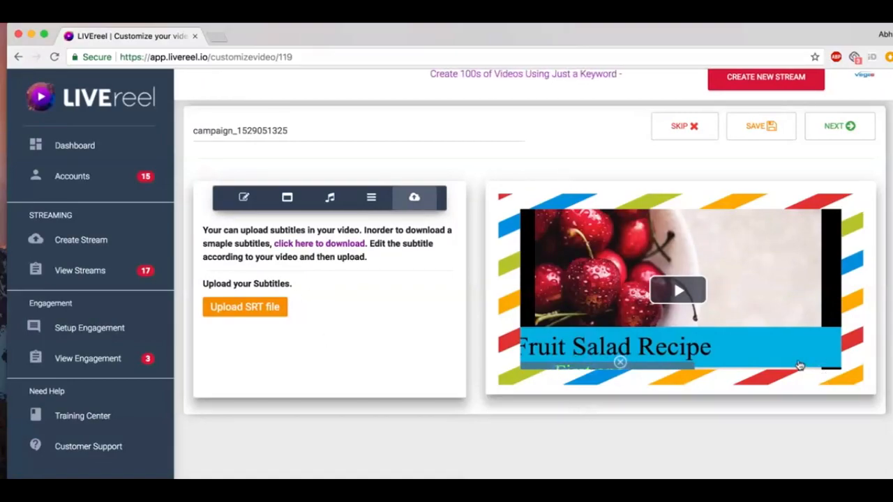
{"action": "mouse_move", "coordinate": [438, 338]}
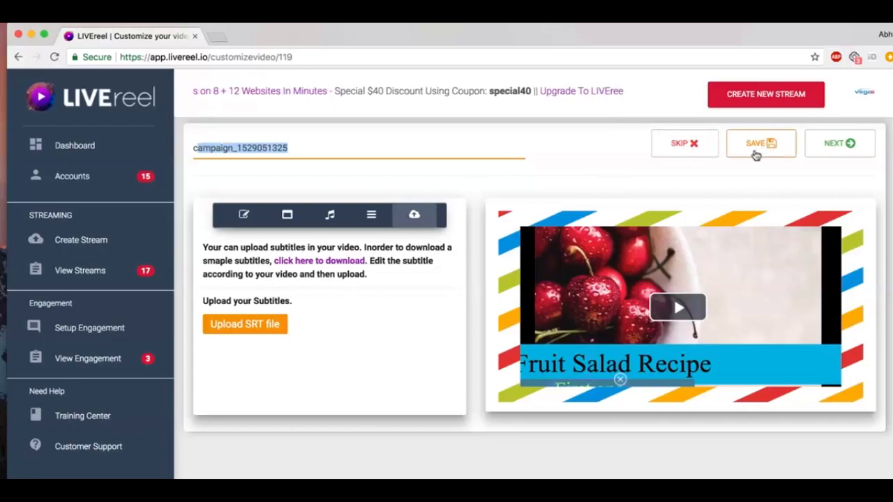
{"action": "mouse_move", "coordinate": [684, 143]}
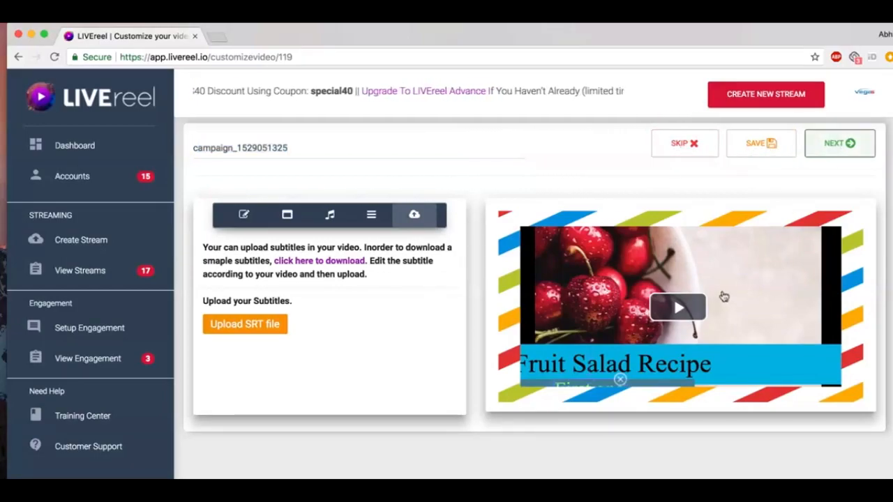
Step: Save the video customization so rendering starts and continue to broadcast creation
{"action": "left_click", "coordinate": [761, 142]}
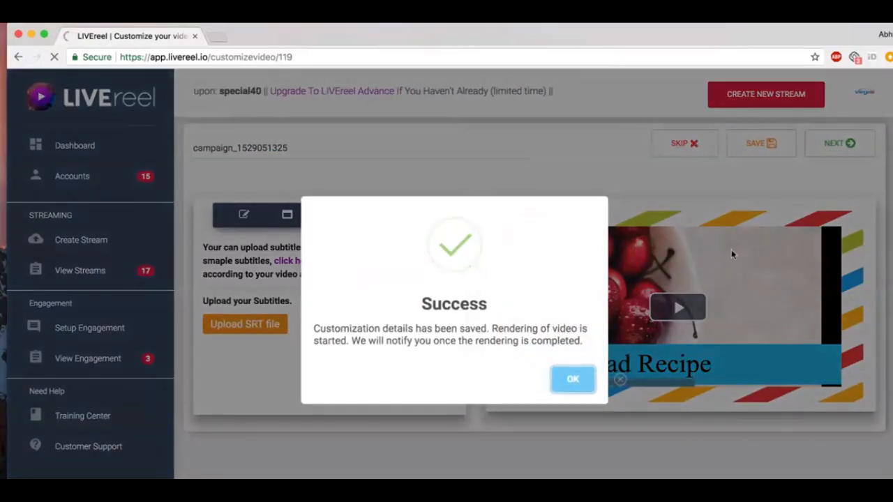
{"action": "left_click", "coordinate": [572, 380]}
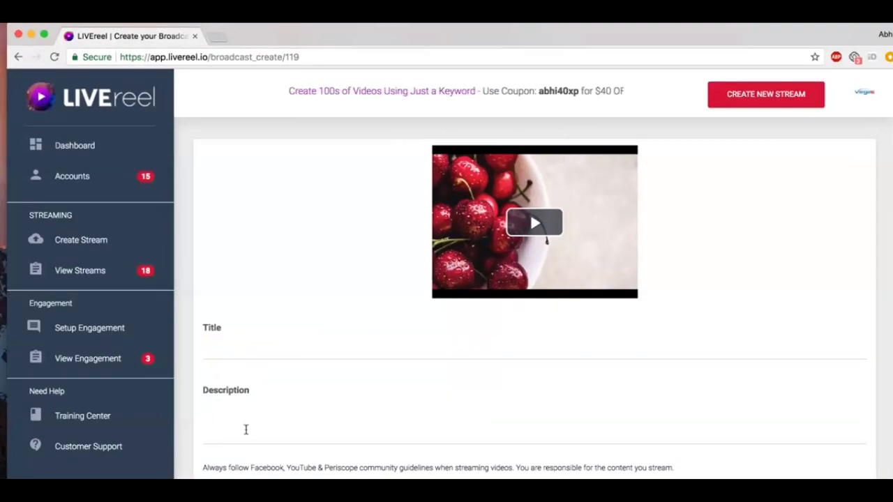
{"action": "scroll", "scroll_direction": "down", "scroll_amount": 3}
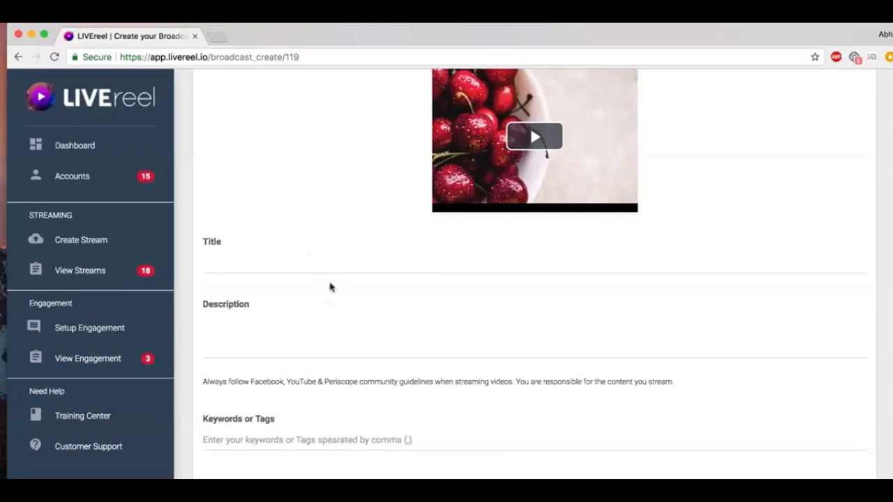
{"action": "mouse_move", "coordinate": [368, 300]}
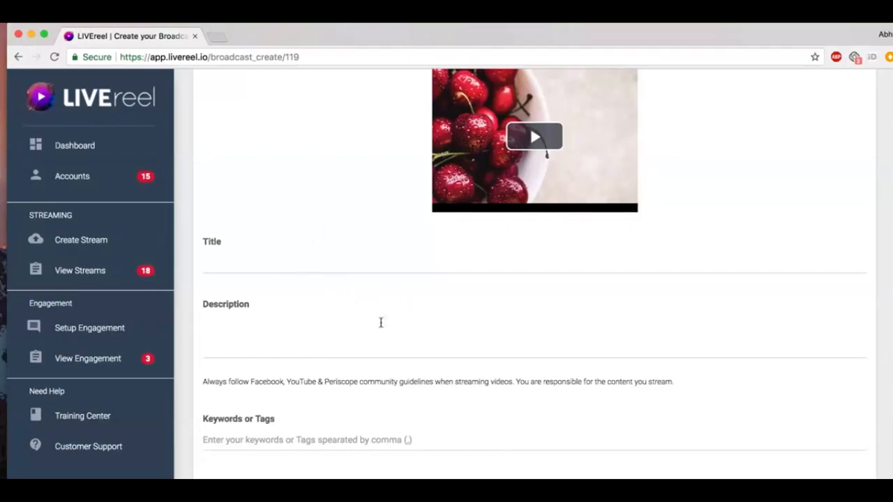
{"action": "scroll", "scroll_direction": "down", "scroll_amount": 3}
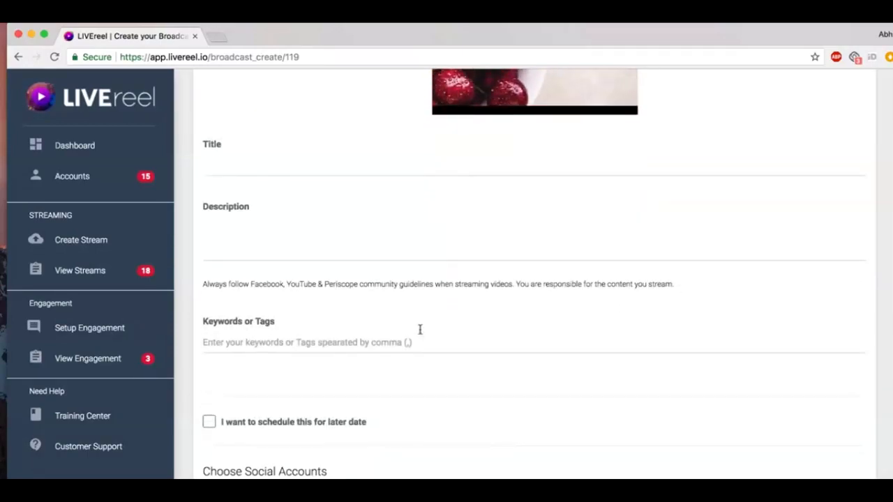
{"action": "scroll", "scroll_direction": "down", "scroll_amount": 3}
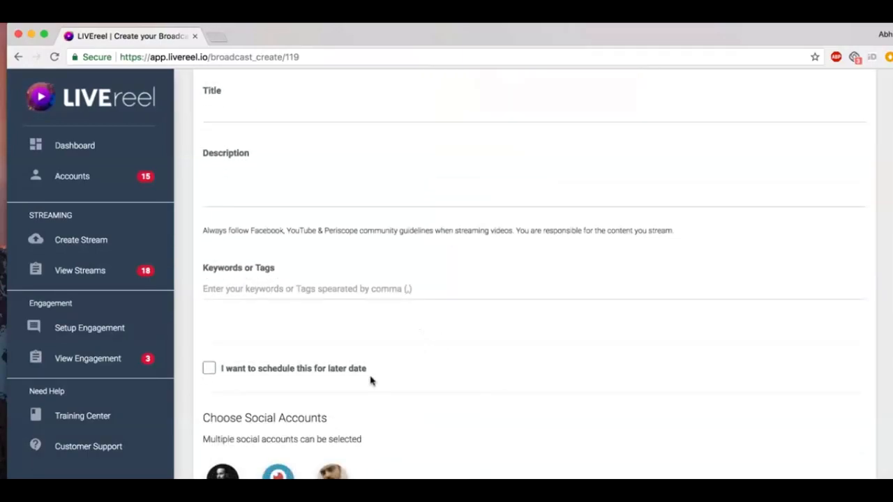
{"action": "scroll", "scroll_direction": "down", "scroll_amount": 3}
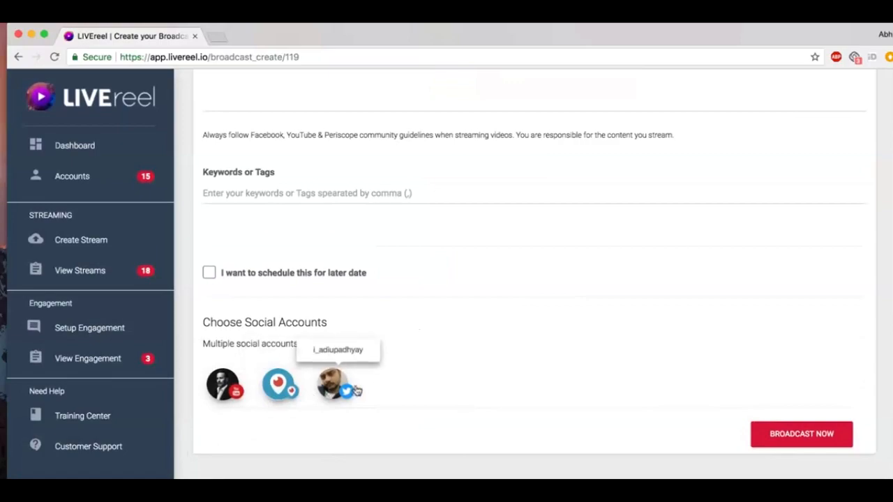
{"action": "mouse_move", "coordinate": [444, 458]}
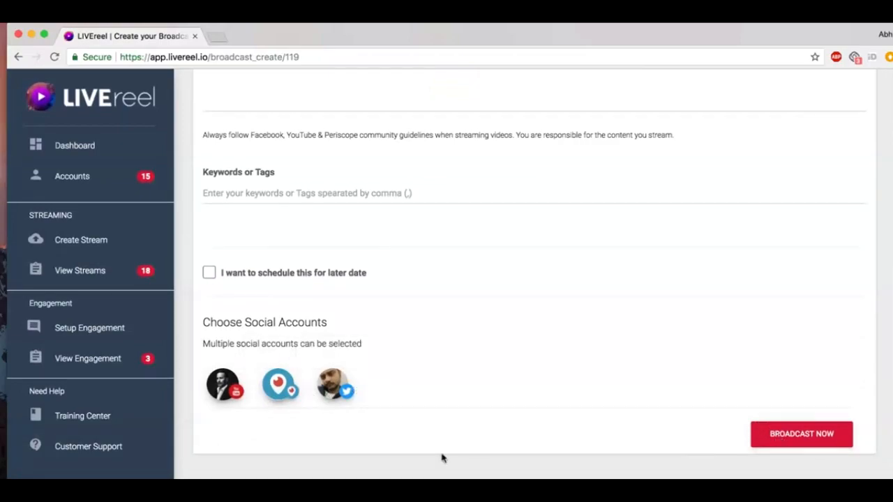
Step: Schedule the broadcast for Tuesday 05 June 2018, 12:30, Europe/Amsterdam, with the social accounts selected
{"action": "left_click", "coordinate": [209, 272]}
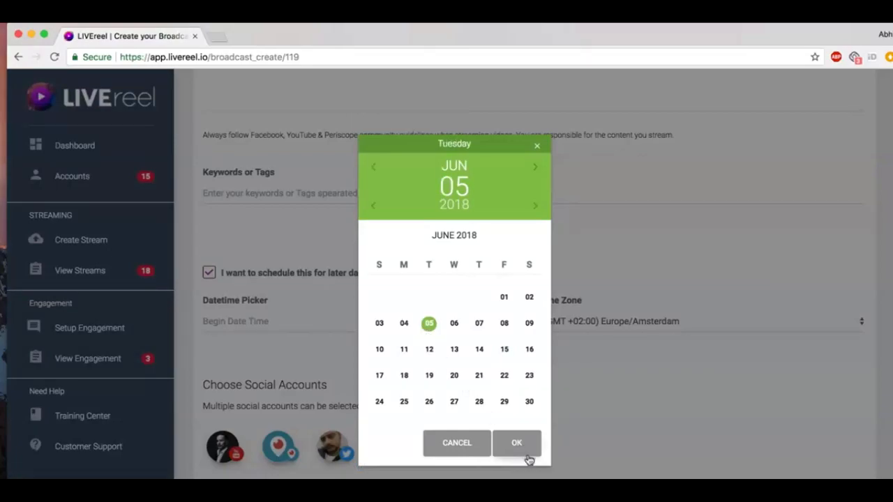
{"action": "left_click", "coordinate": [517, 443]}
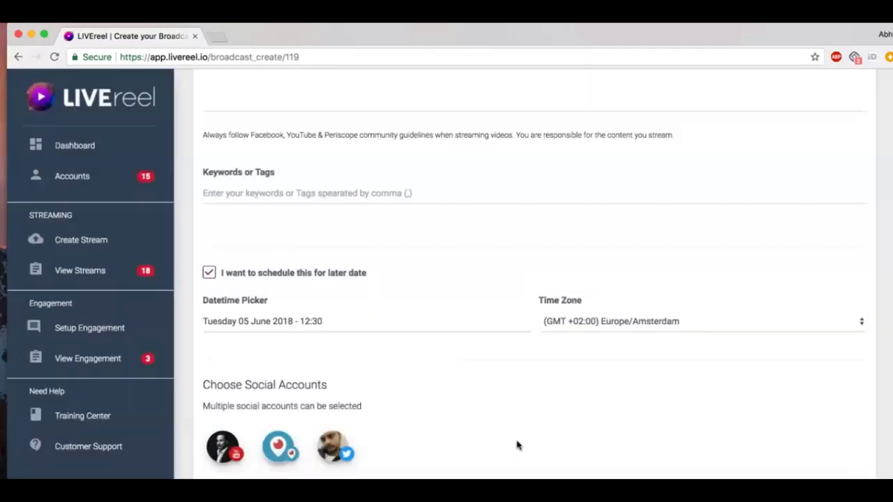
{"action": "left_click", "coordinate": [700, 321]}
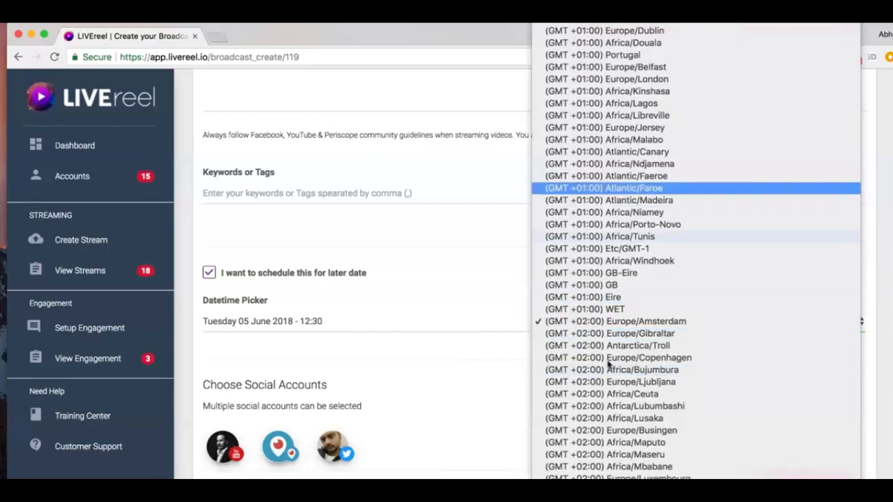
{"action": "left_click", "coordinate": [617, 321]}
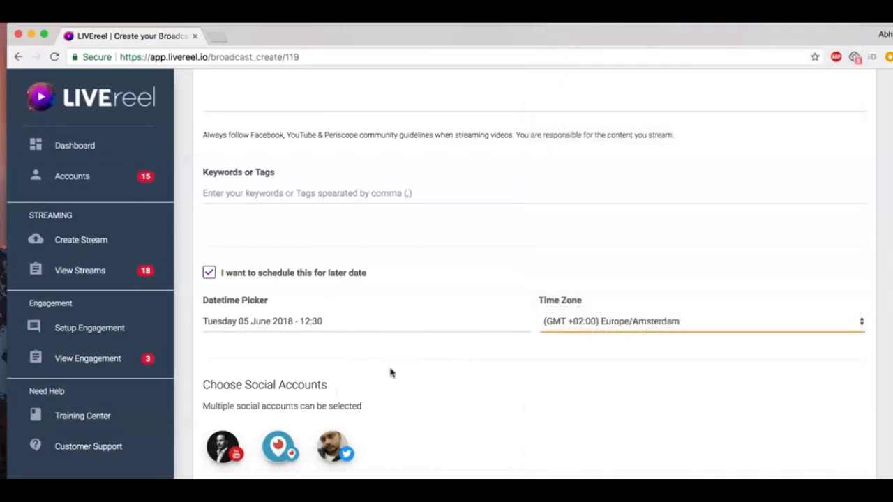
{"action": "mouse_move", "coordinate": [335, 446]}
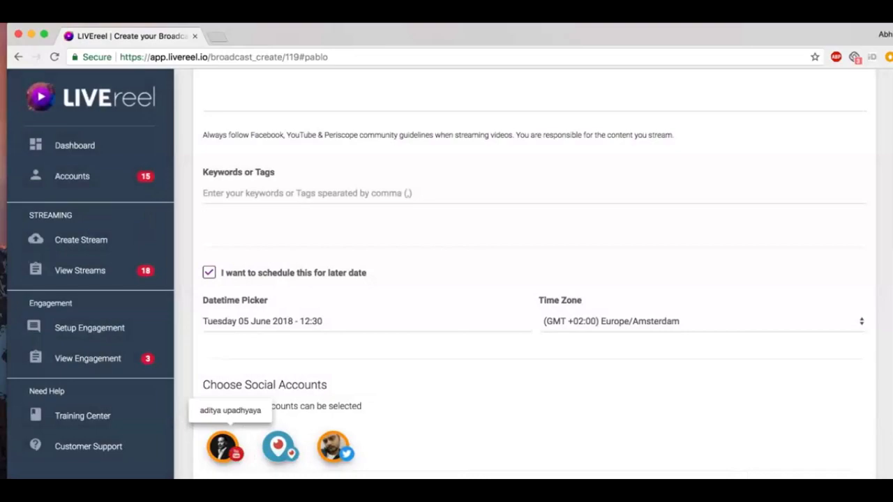
{"action": "left_click", "coordinate": [80, 271]}
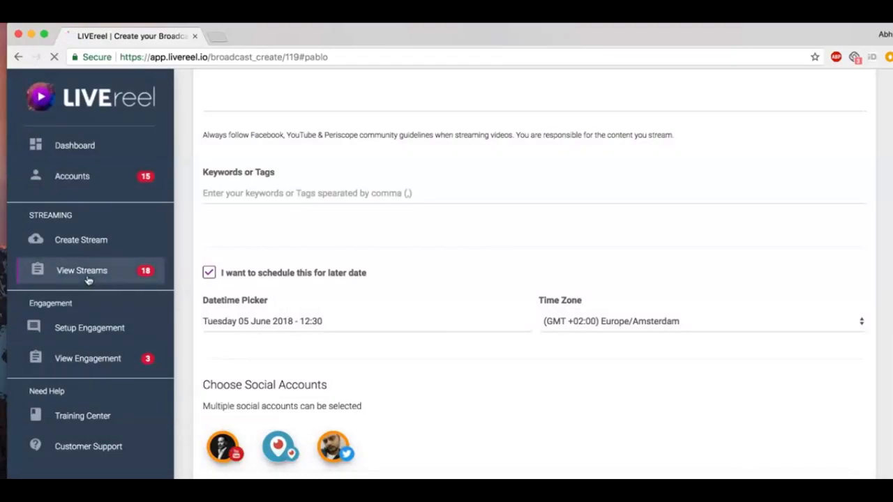
{"action": "left_click", "coordinate": [81, 271]}
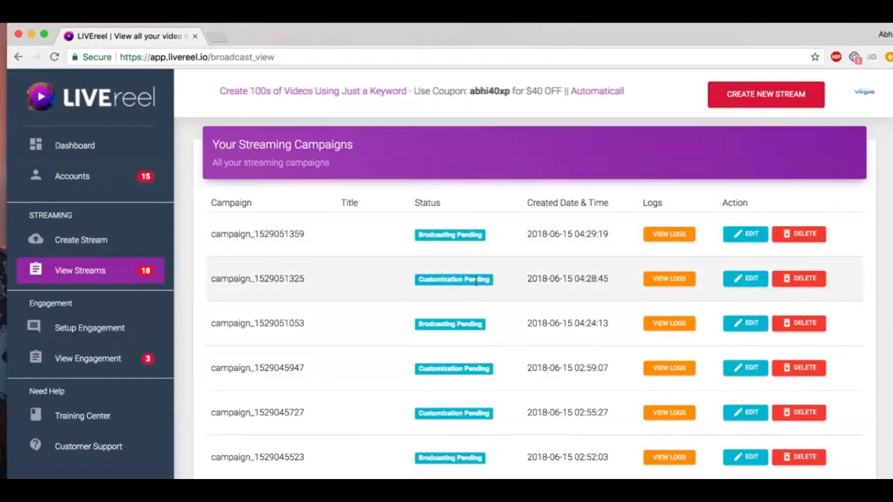
{"action": "mouse_move", "coordinate": [486, 232]}
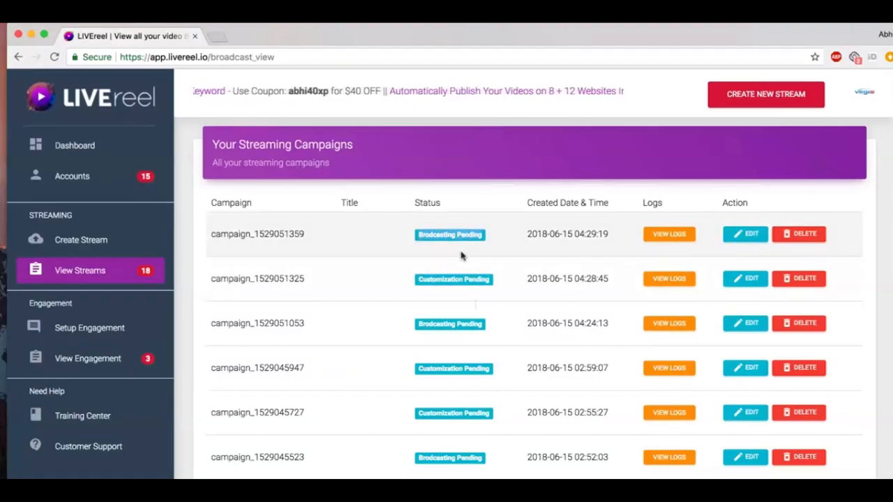
{"action": "scroll", "scroll_direction": "down", "scroll_amount": 3}
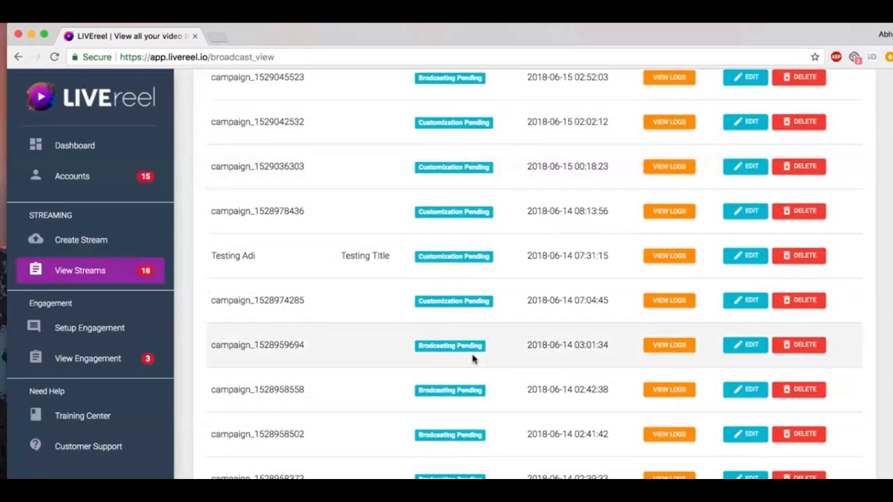
{"action": "scroll", "scroll_direction": "down", "scroll_amount": 3}
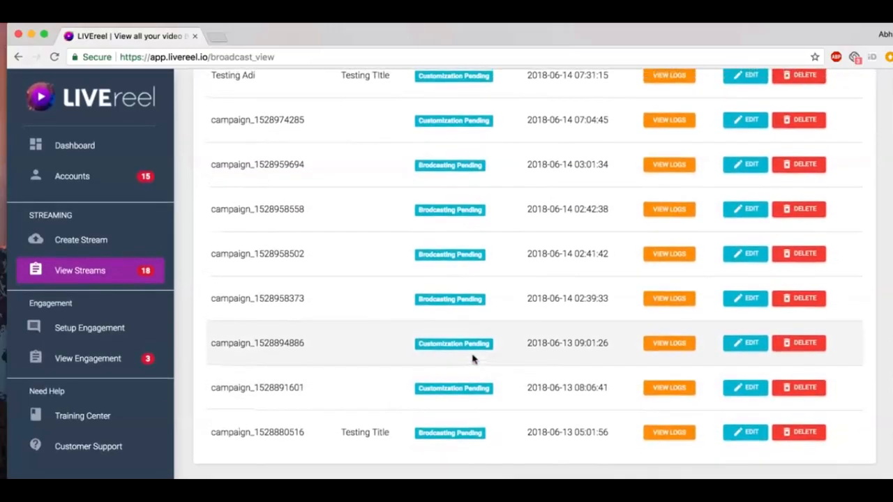
{"action": "scroll", "scroll_direction": "up", "scroll_amount": 3}
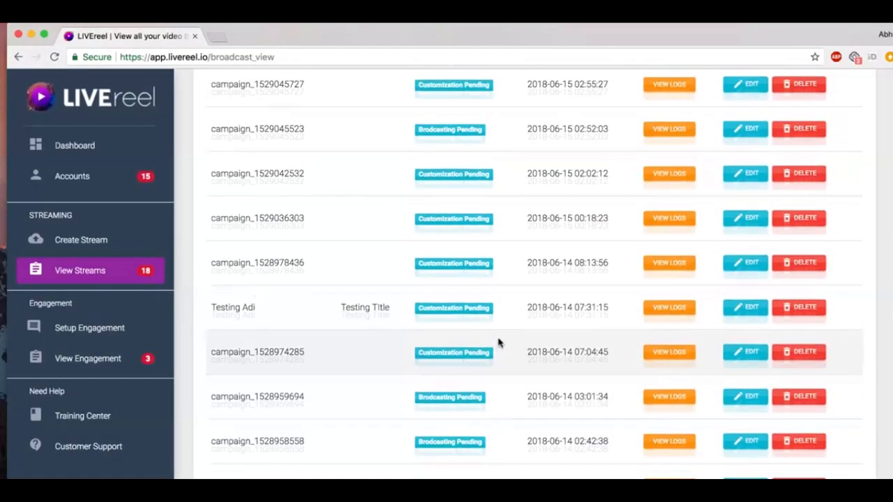
{"action": "scroll", "scroll_direction": "up", "scroll_amount": 3}
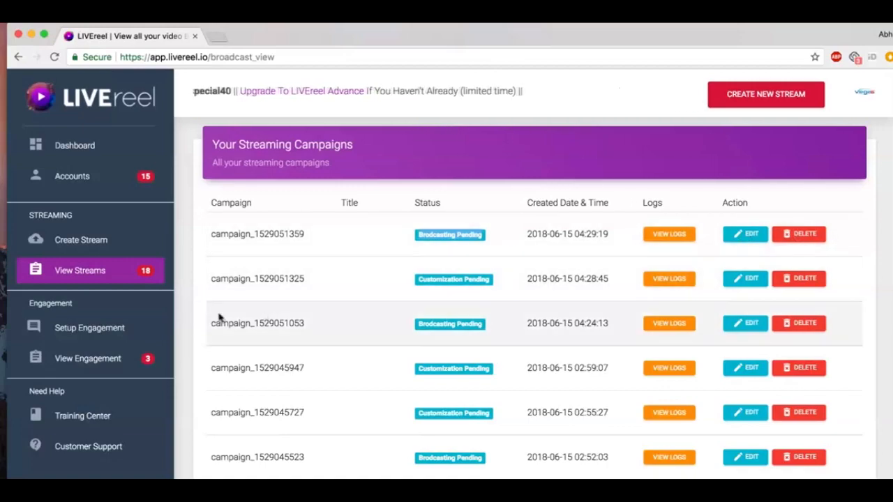
{"action": "mouse_move", "coordinate": [265, 277]}
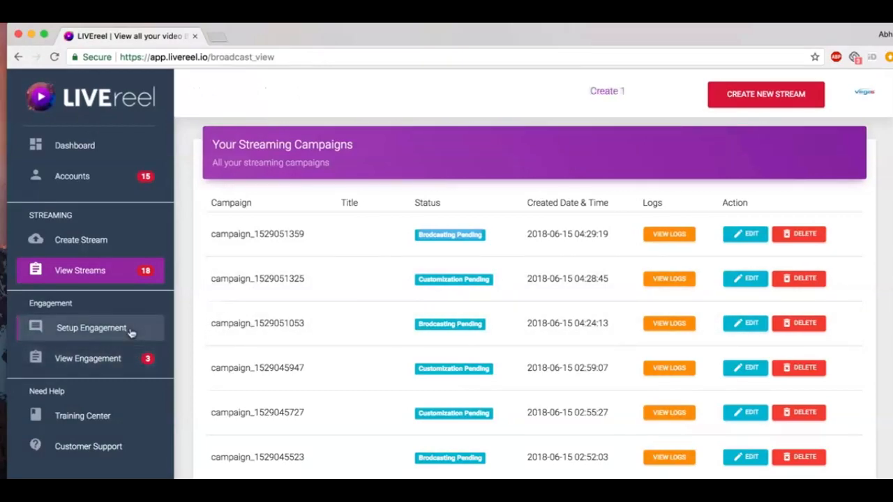
Step: Start a new engagement for the campaign with Comments as the engagement type
{"action": "left_click", "coordinate": [91, 328]}
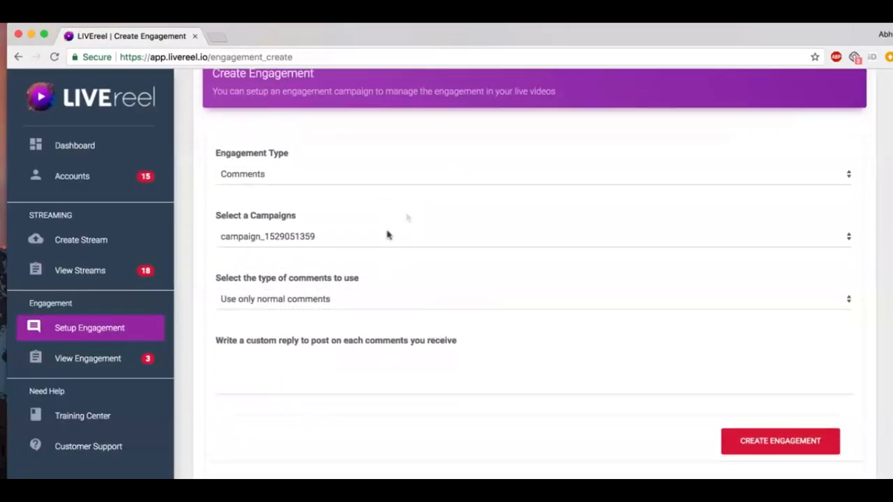
{"action": "left_click", "coordinate": [533, 173]}
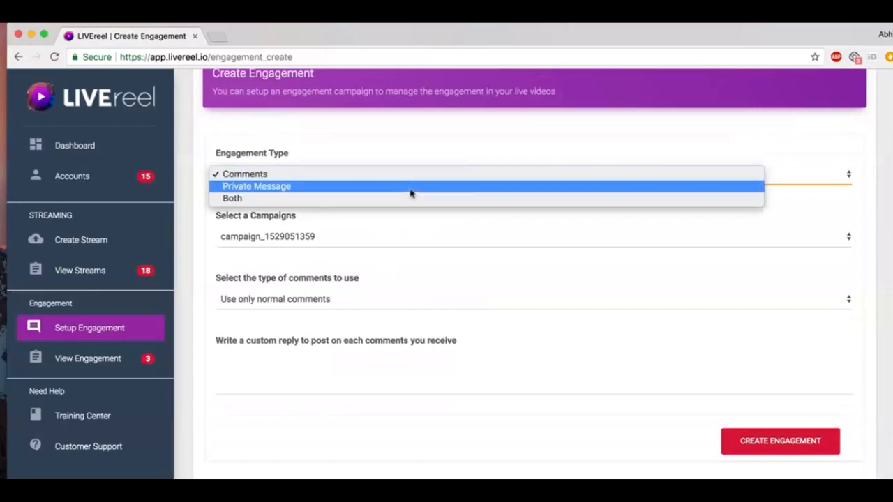
{"action": "mouse_move", "coordinate": [417, 174]}
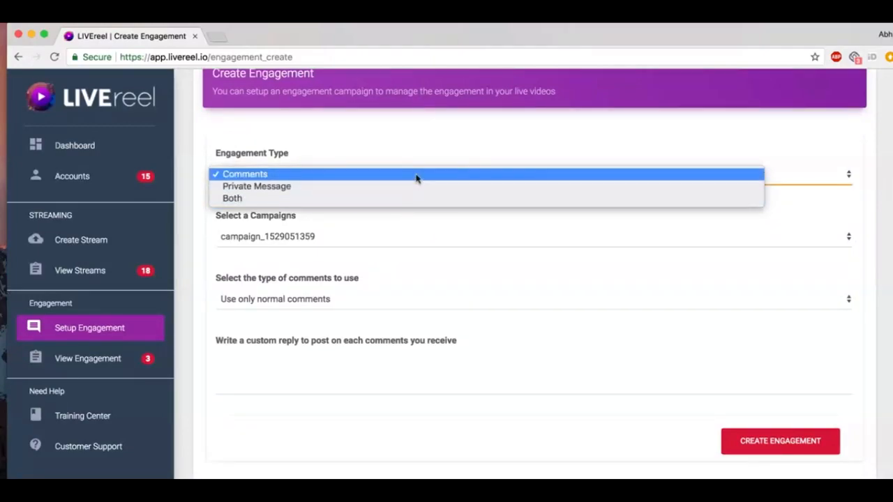
{"action": "left_click", "coordinate": [246, 173]}
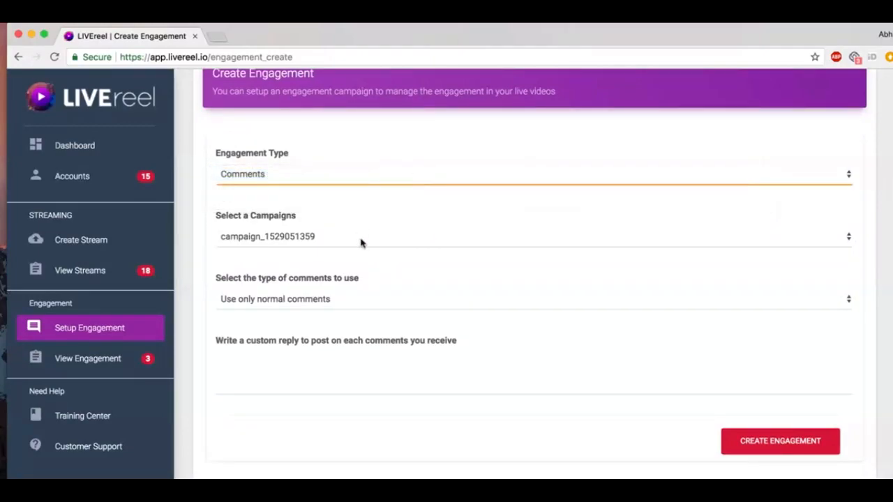
Step: Set the engagement to reply only to keyword-specific comments, ready to enter keywords
{"action": "left_click", "coordinate": [533, 236]}
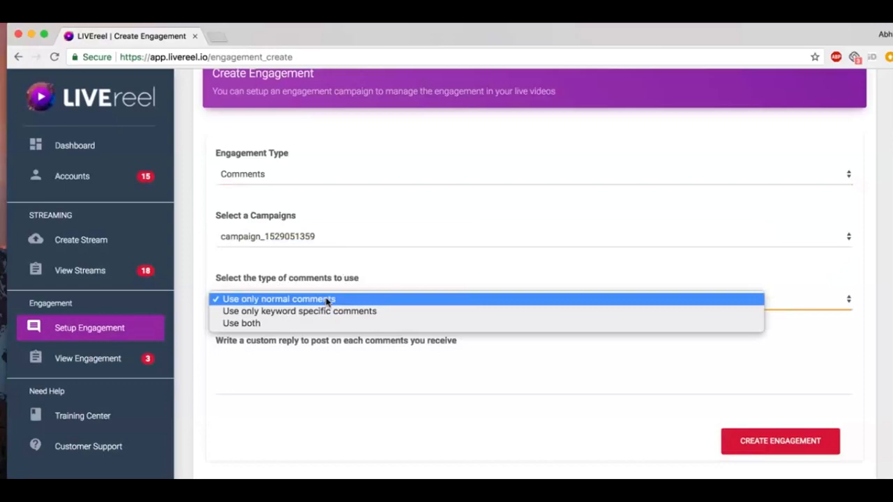
{"action": "left_click", "coordinate": [299, 312]}
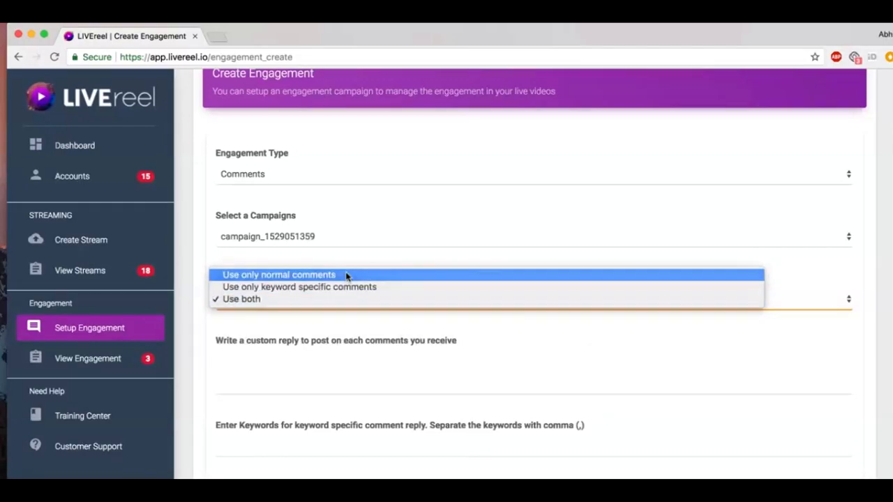
{"action": "left_click", "coordinate": [279, 274]}
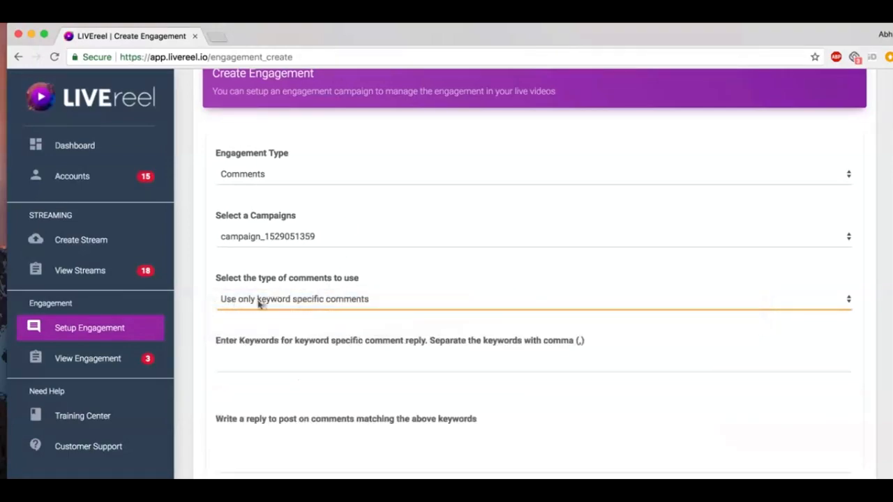
{"action": "left_click", "coordinate": [307, 363]}
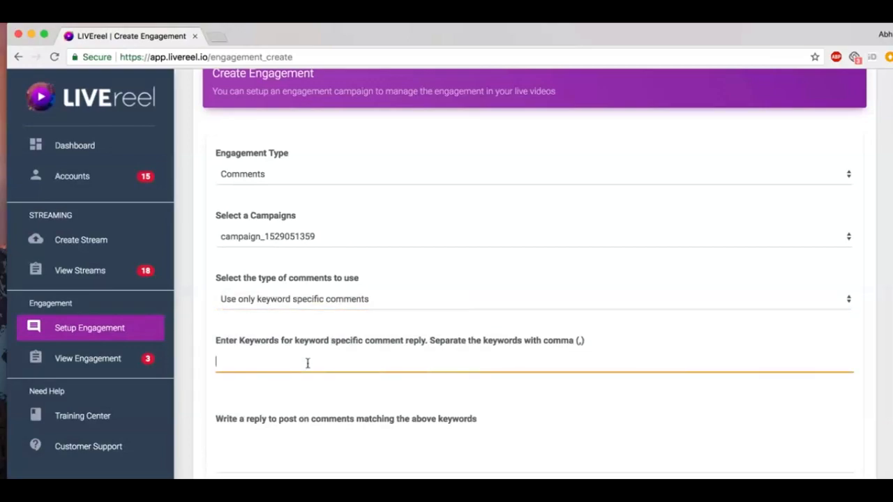
{"action": "scroll", "scroll_direction": "down", "scroll_amount": 3}
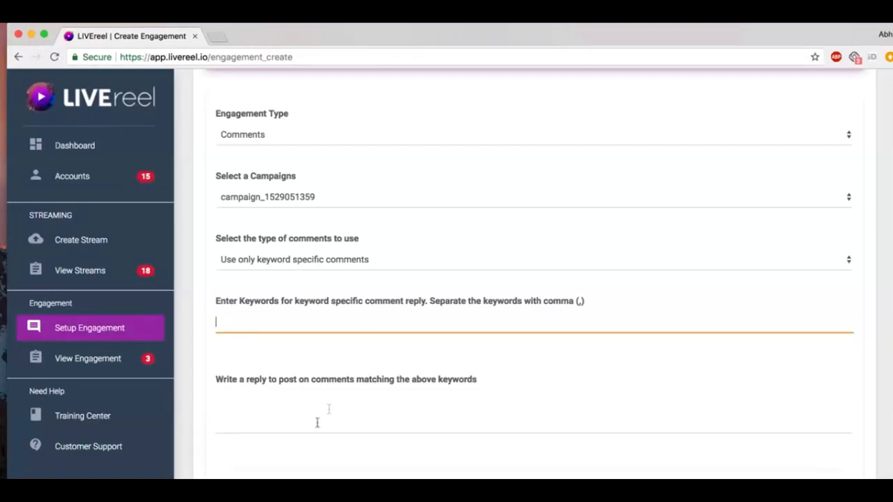
{"action": "mouse_move", "coordinate": [328, 413]}
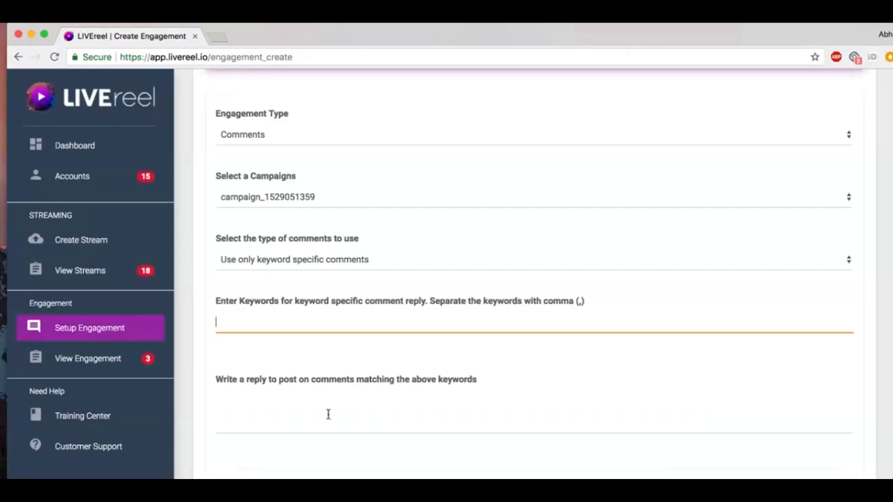
{"action": "mouse_move", "coordinate": [344, 173]}
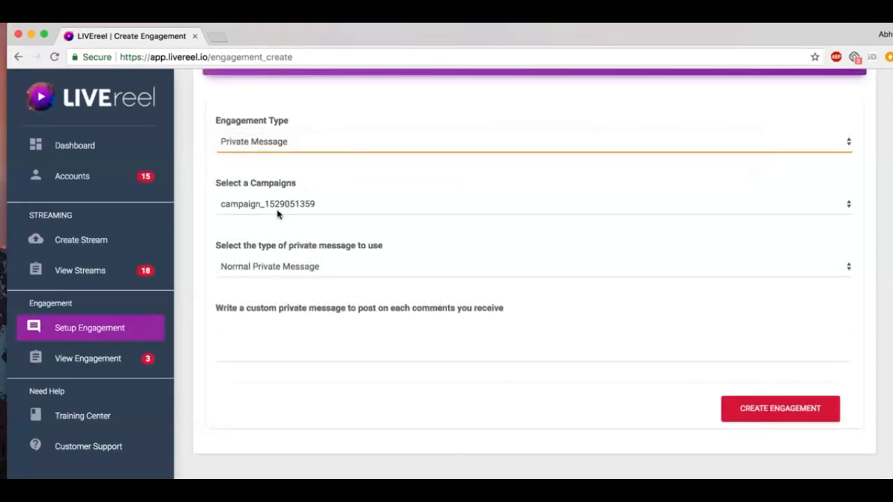
Step: Choose 'Keyword Specific Private Message' and place the cursor in the empty keywords and message fields
{"action": "left_click", "coordinate": [533, 266]}
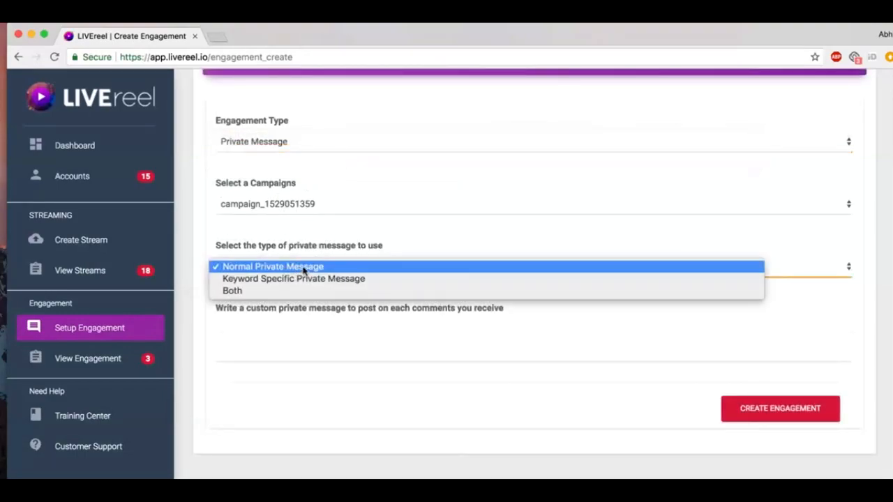
{"action": "left_click", "coordinate": [293, 279]}
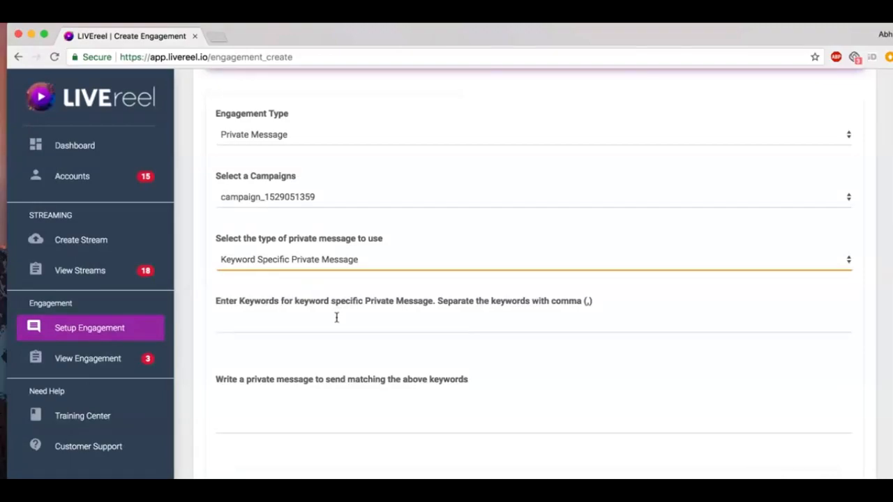
{"action": "left_click", "coordinate": [344, 327]}
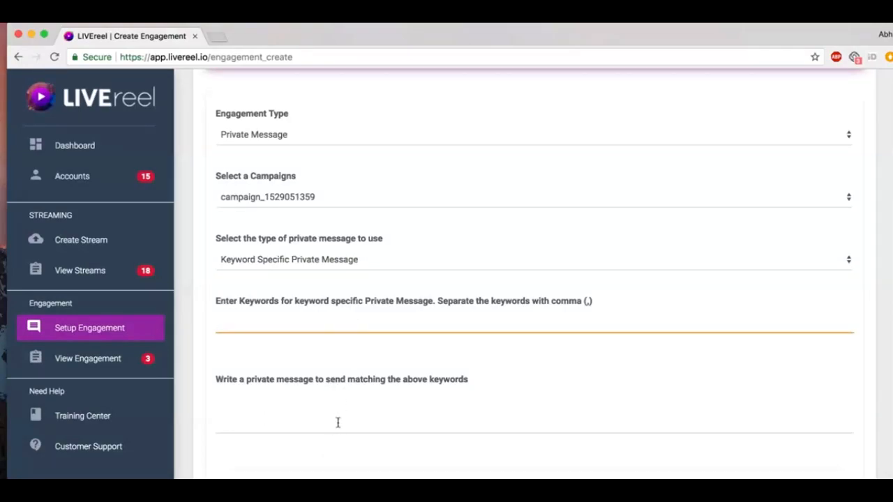
{"action": "left_click", "coordinate": [307, 418]}
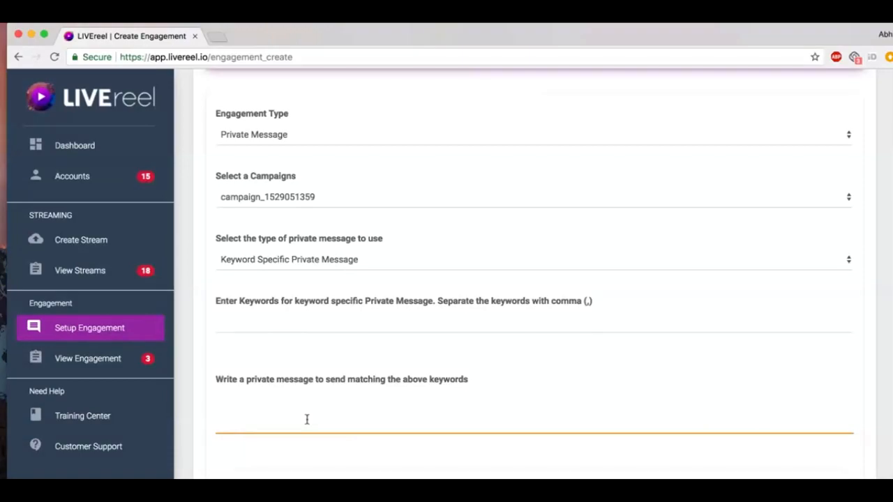
{"action": "mouse_move", "coordinate": [316, 355]}
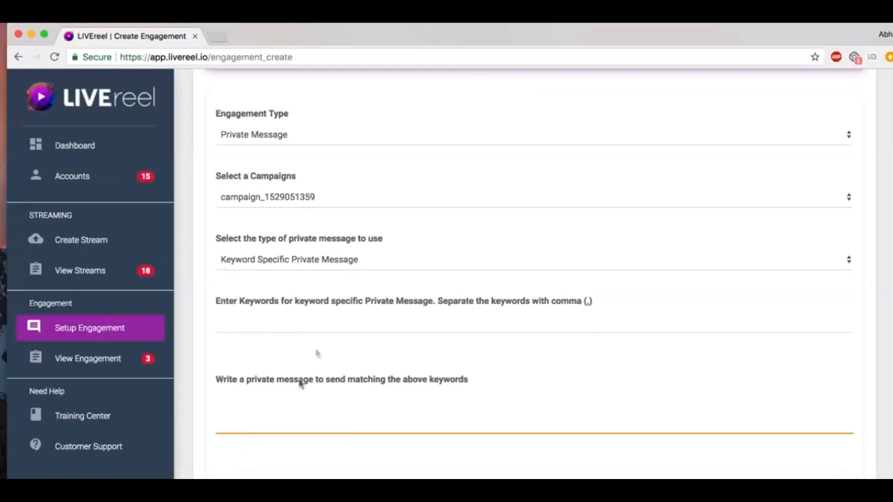
{"action": "mouse_move", "coordinate": [357, 363]}
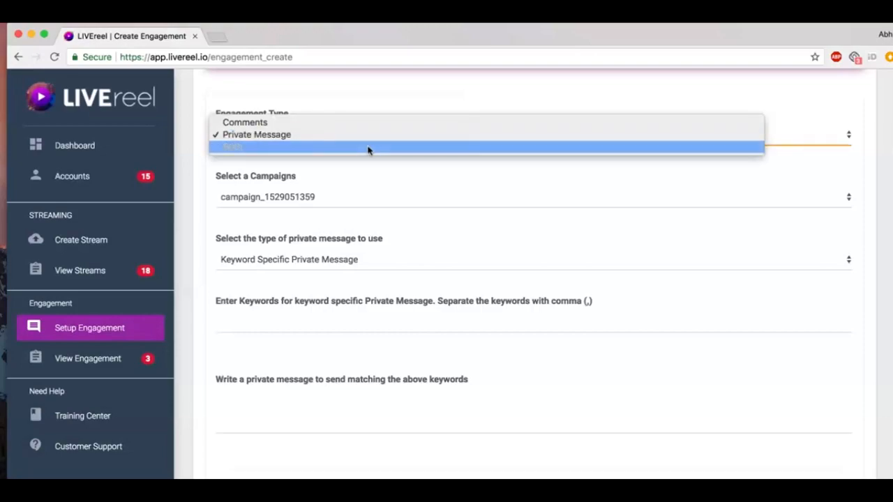
Step: Set Engagement Type to 'Both' and look over the combined comment and private-message form
{"action": "left_click", "coordinate": [372, 147]}
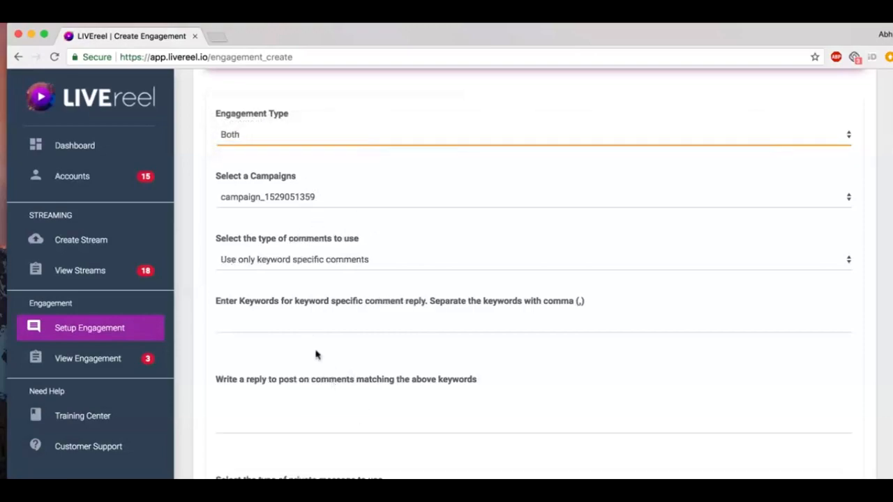
{"action": "scroll", "scroll_direction": "up", "scroll_amount": 3}
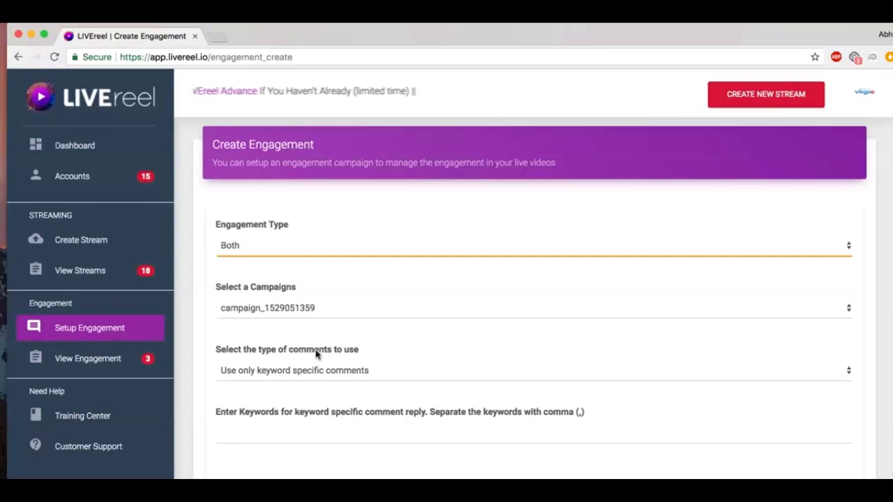
{"action": "scroll", "scroll_direction": "down", "scroll_amount": 3}
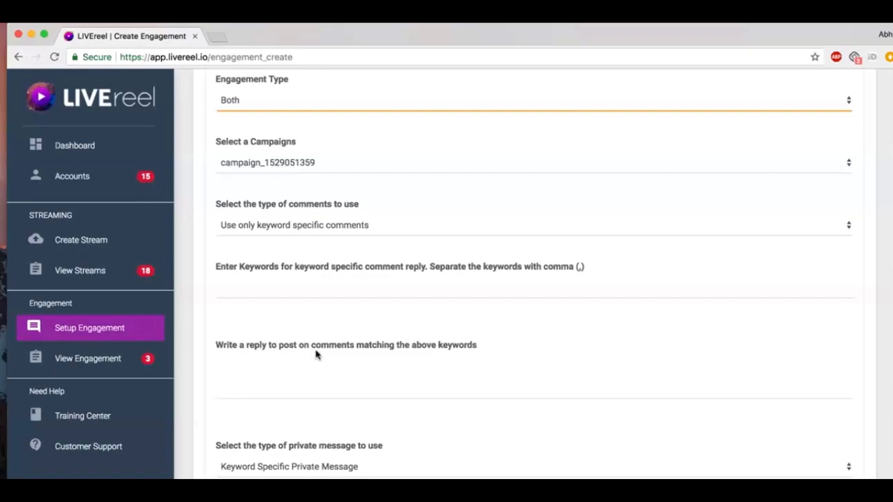
{"action": "mouse_move", "coordinate": [173, 356]}
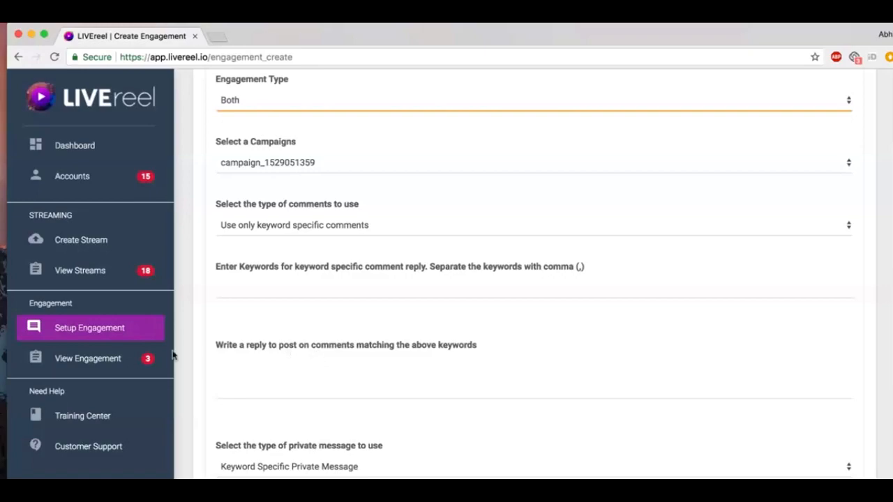
Step: Review View Engagement's existing campaign with its thank-you messages, then return to the Dashboard
{"action": "left_click", "coordinate": [86, 357]}
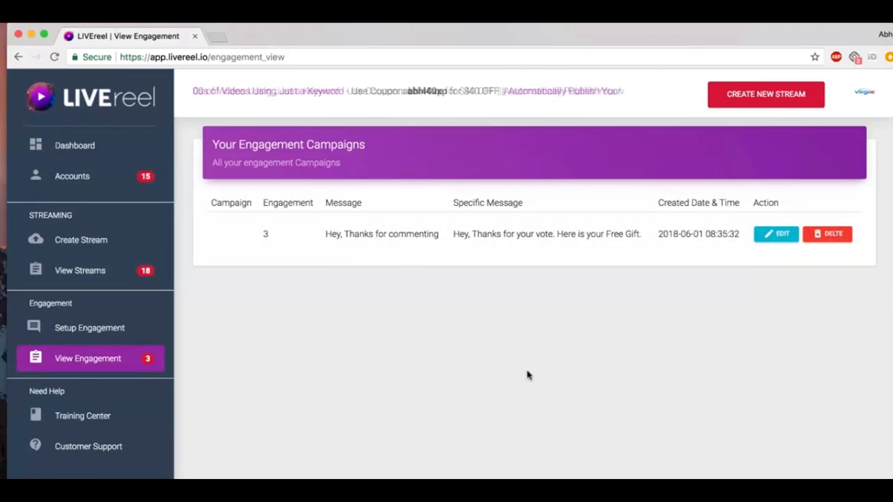
{"action": "left_click", "coordinate": [75, 145]}
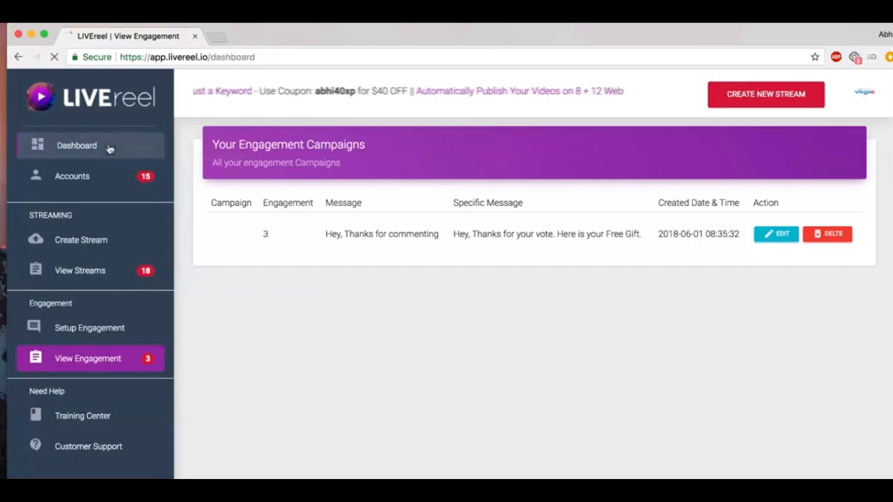
{"action": "left_click", "coordinate": [75, 145]}
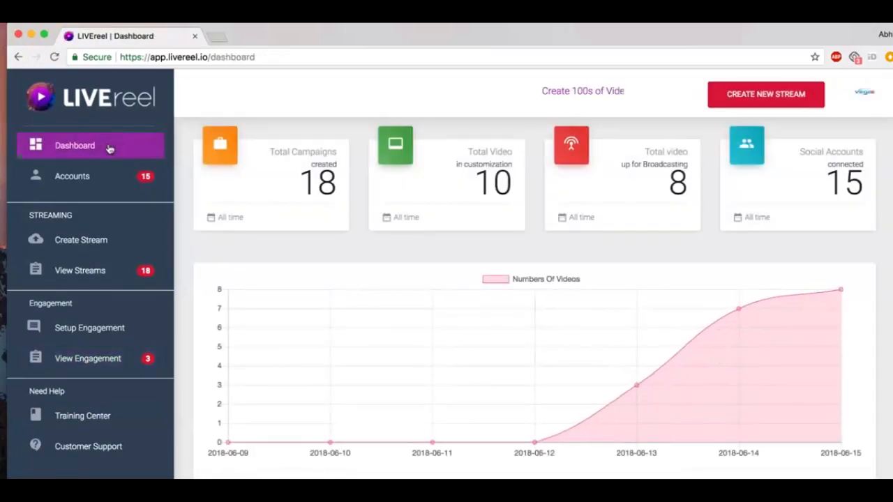